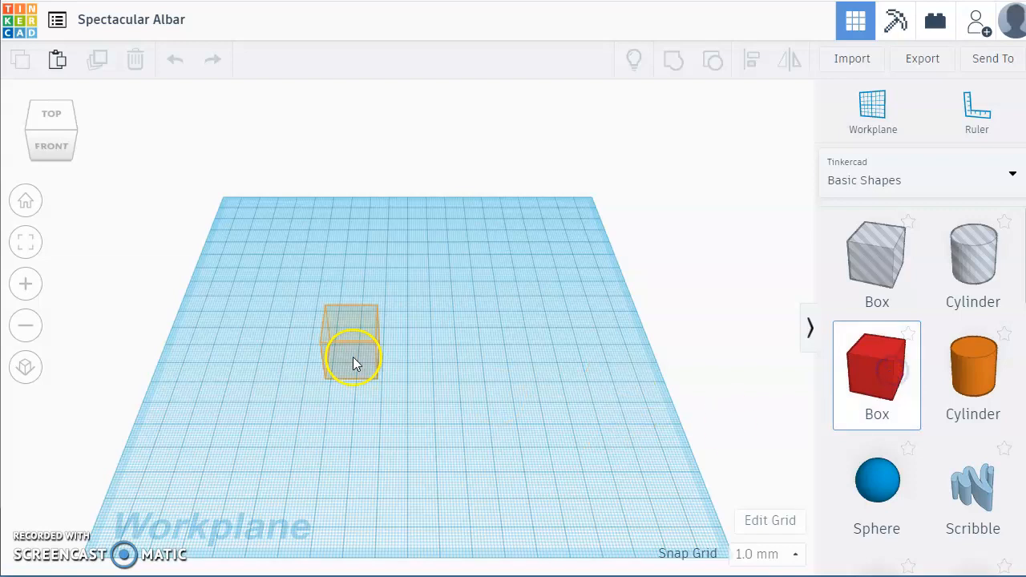
# - Place a box on the workplane and orbit to inspect it from several angles
pyautogui.moveTo(350, 353); pyautogui.dragTo(398, 361)
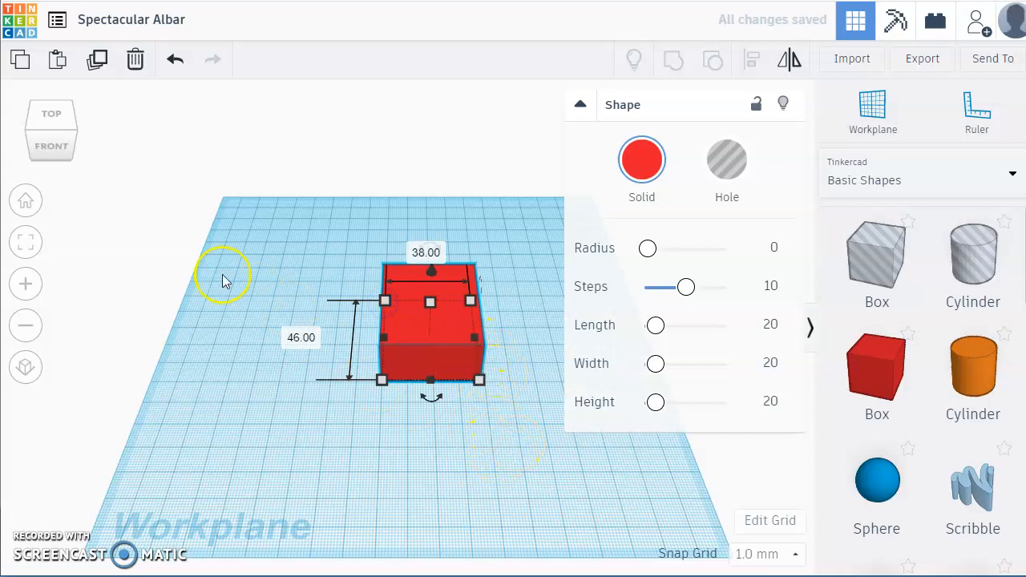
pyautogui.moveTo(76, 116)
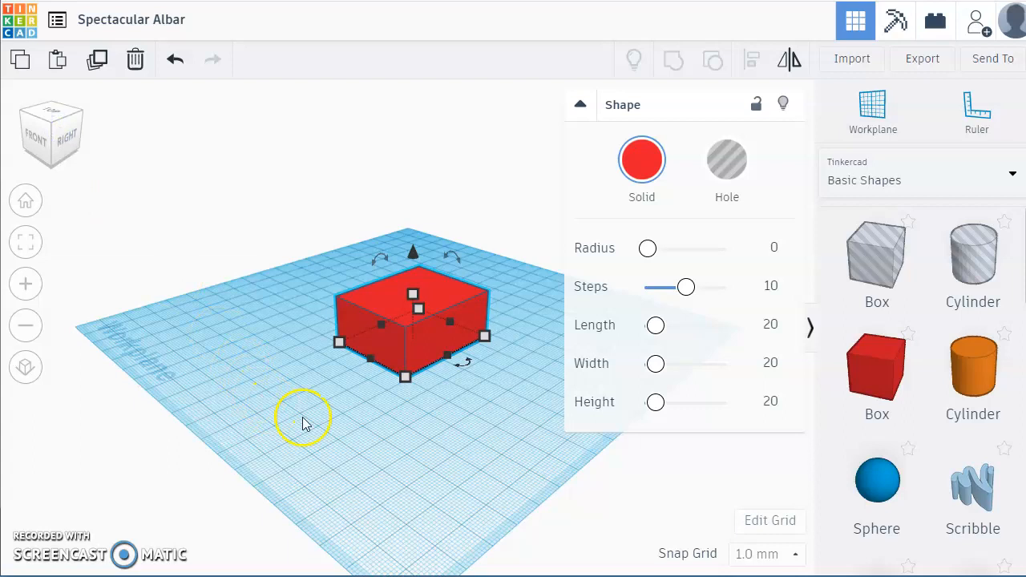
pyautogui.moveTo(220, 377)
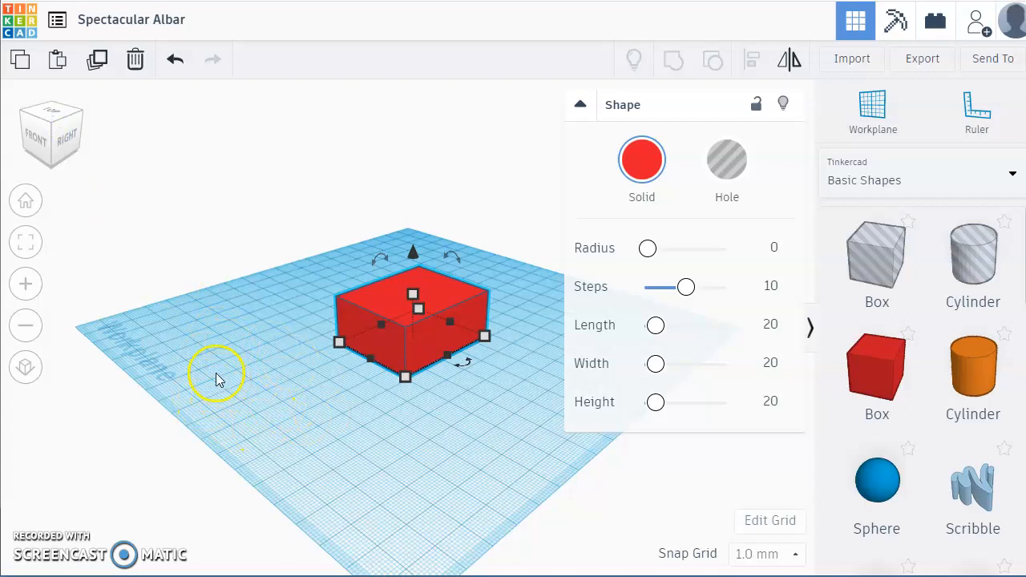
pyautogui.moveTo(224, 368)
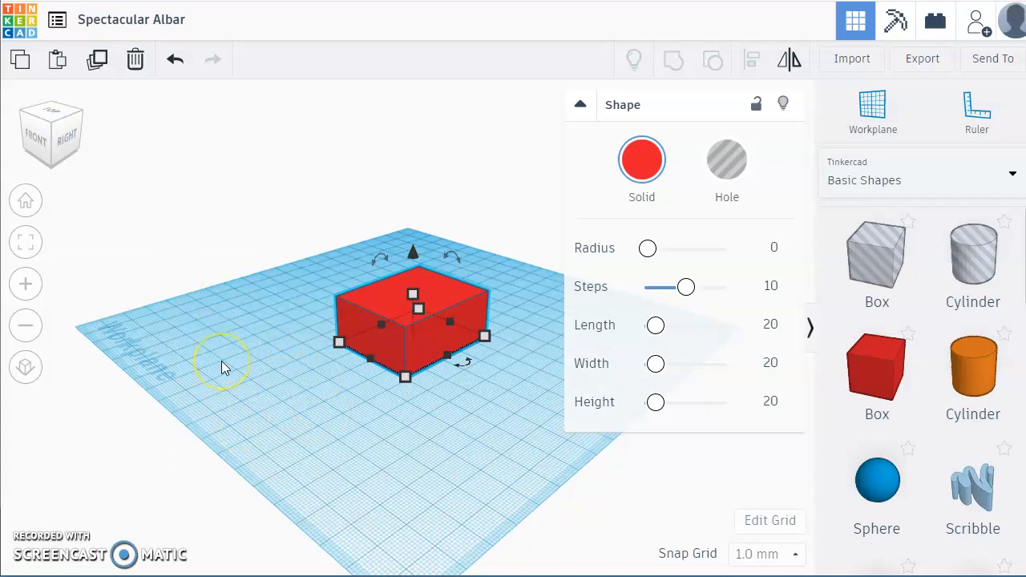
pyautogui.moveTo(225, 368); pyautogui.dragTo(218, 328)
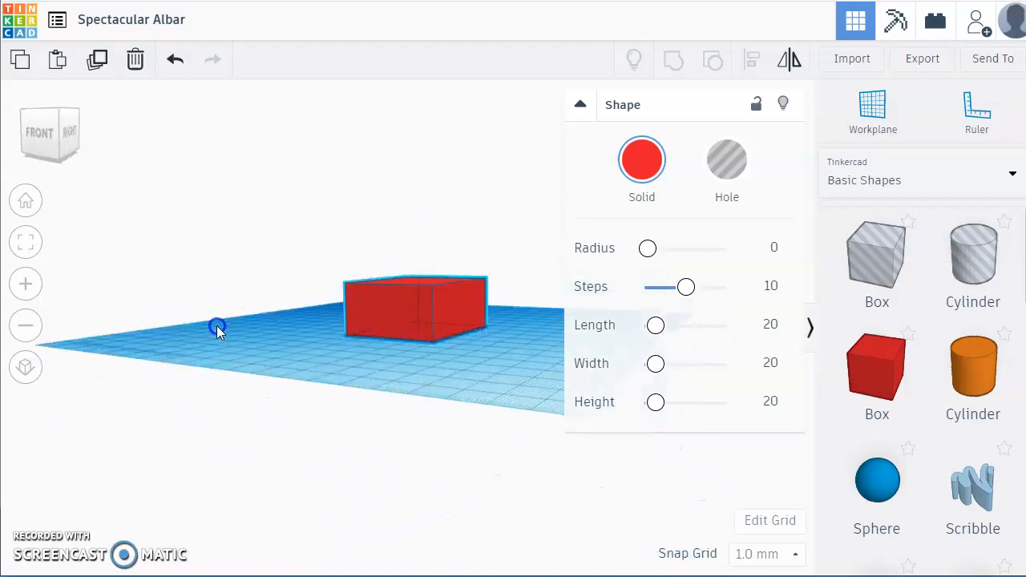
pyautogui.moveTo(216, 329); pyautogui.dragTo(389, 249)
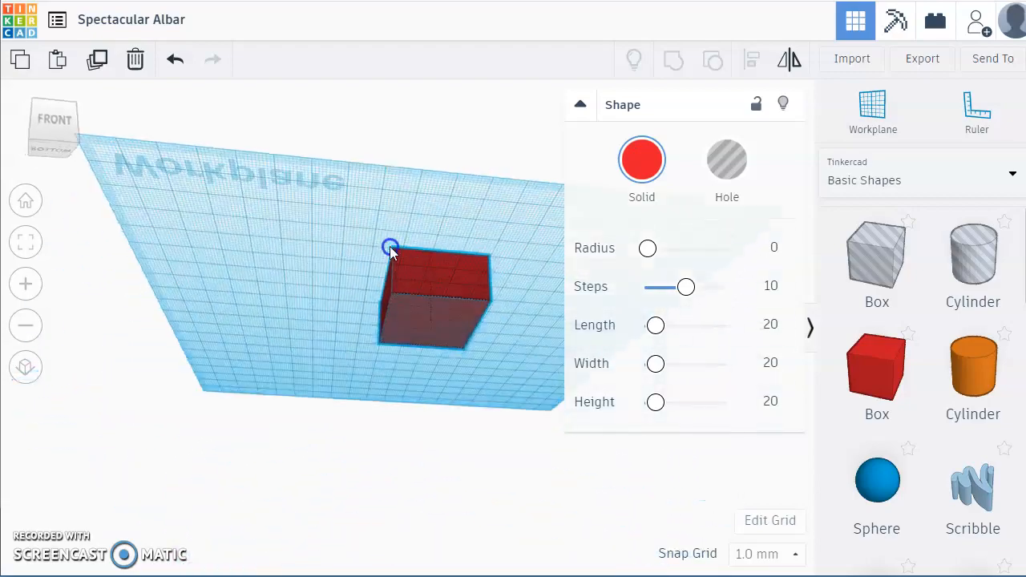
pyautogui.moveTo(390, 247); pyautogui.dragTo(303, 392)
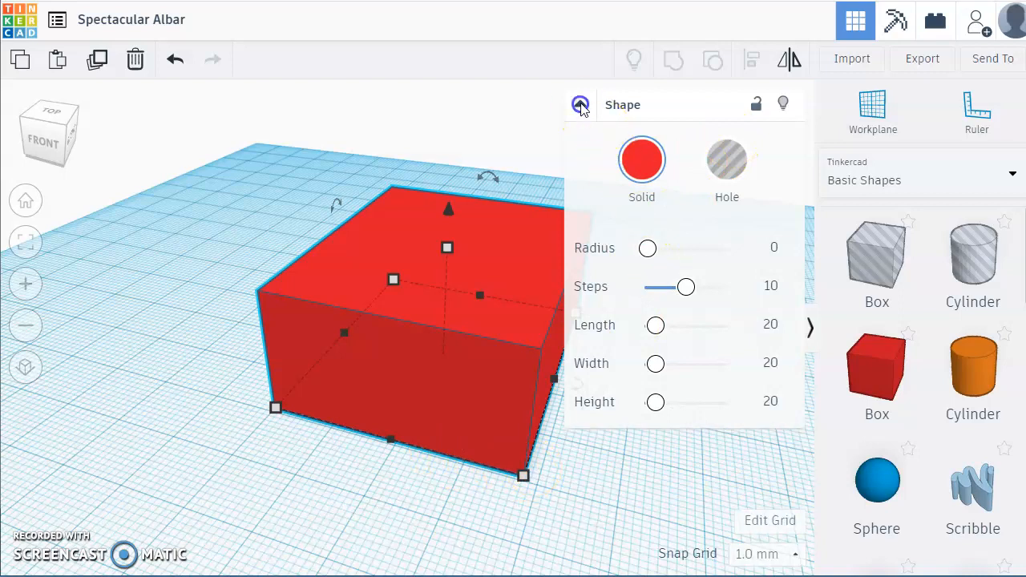
# - Resize the red box to a 36 by 54 mm base, 34 mm tall
pyautogui.click(580, 105)
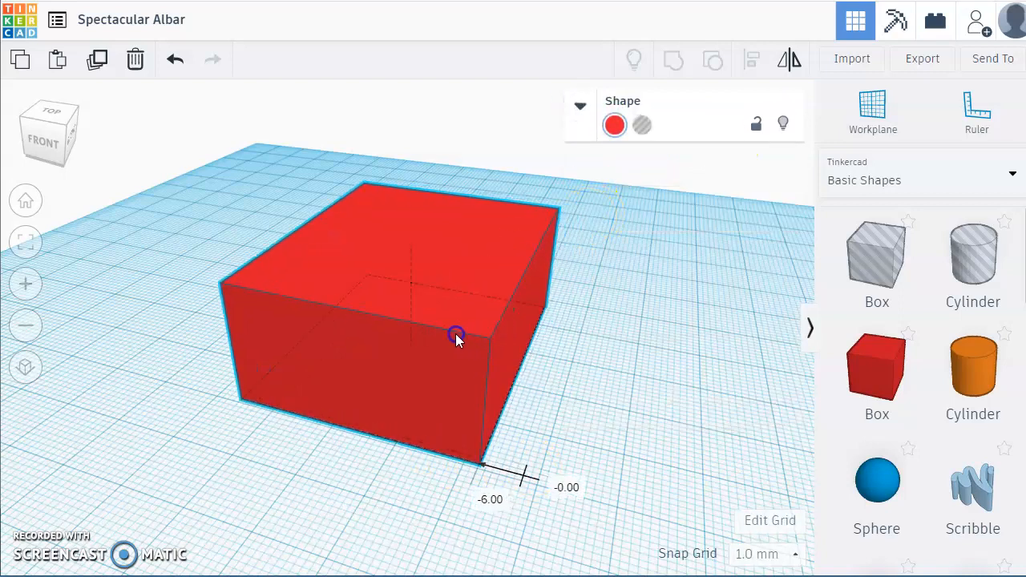
pyautogui.moveTo(456, 335); pyautogui.dragTo(470, 348)
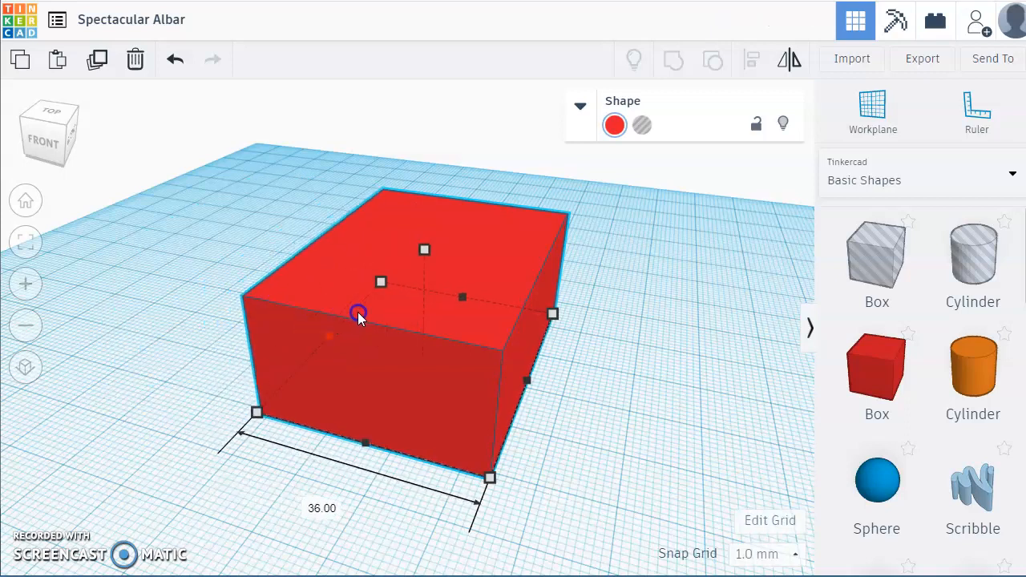
pyautogui.moveTo(257, 413); pyautogui.dragTo(203, 397)
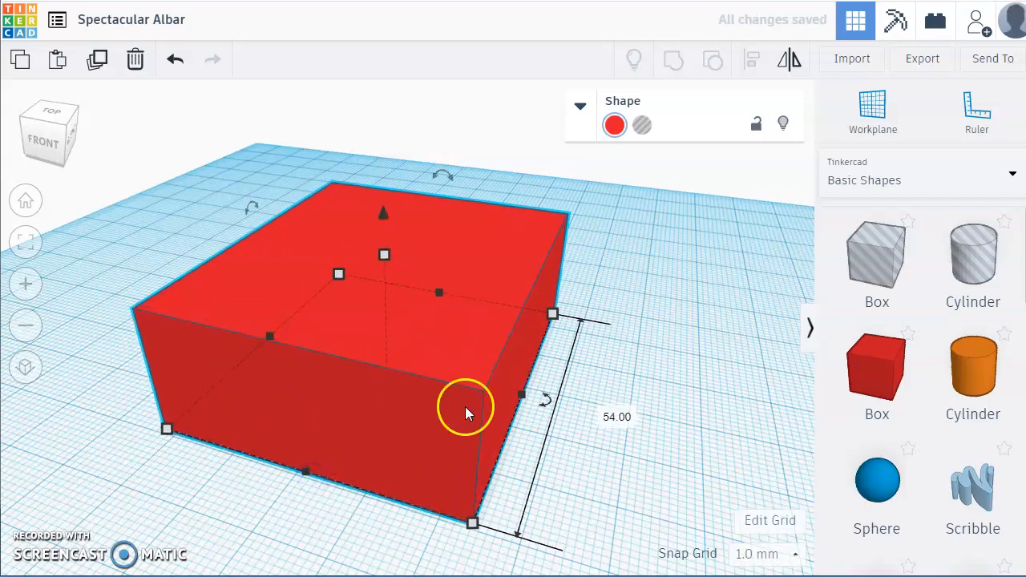
pyautogui.moveTo(384, 219)
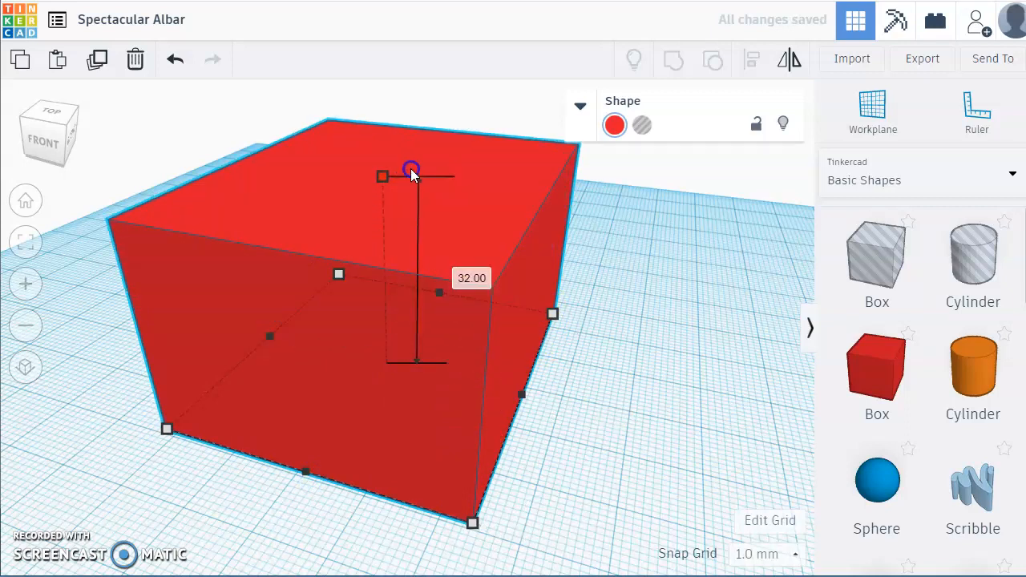
pyautogui.moveTo(410, 169); pyautogui.dragTo(381, 162)
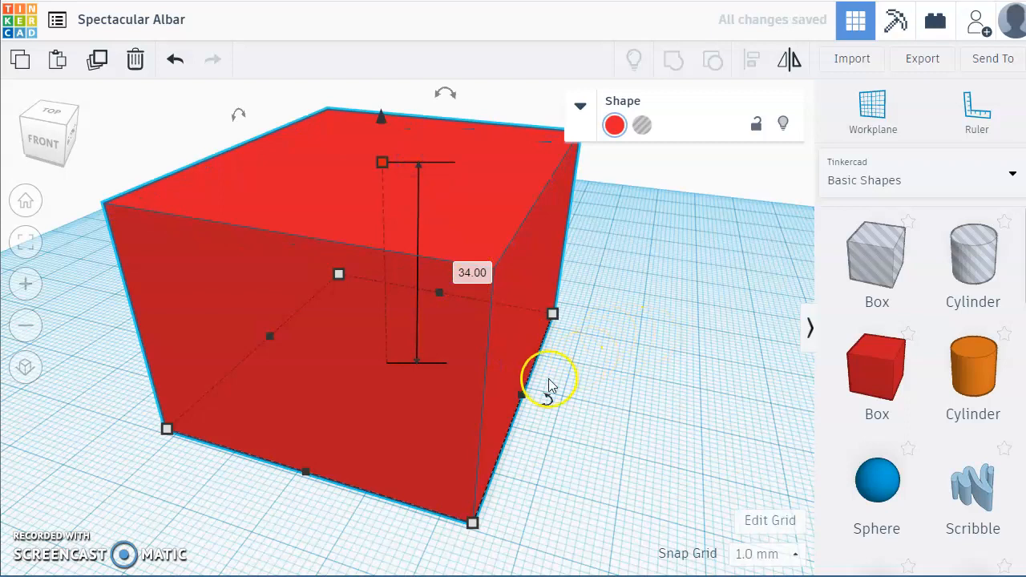
pyautogui.moveTo(96, 336)
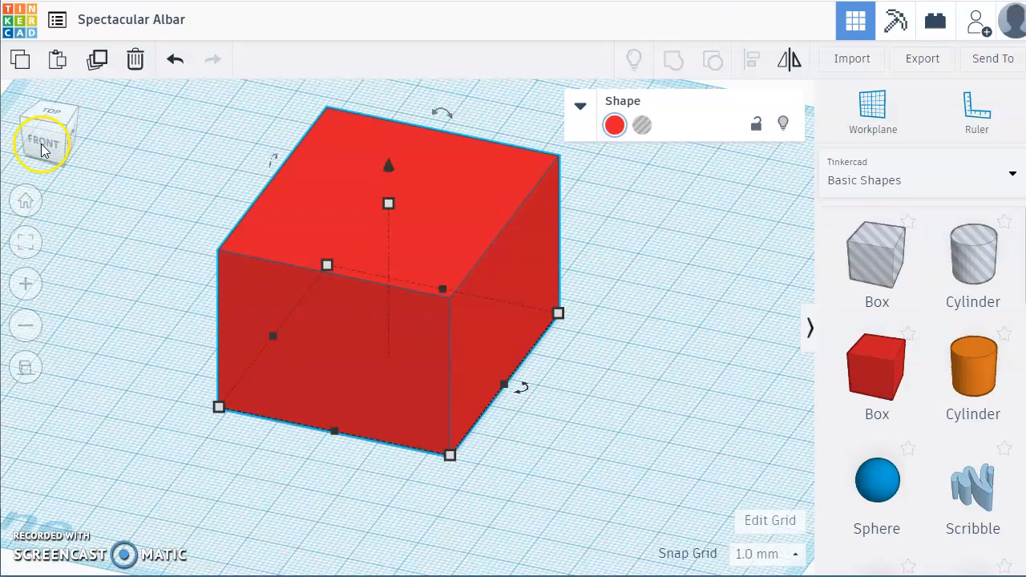
pyautogui.click(43, 143)
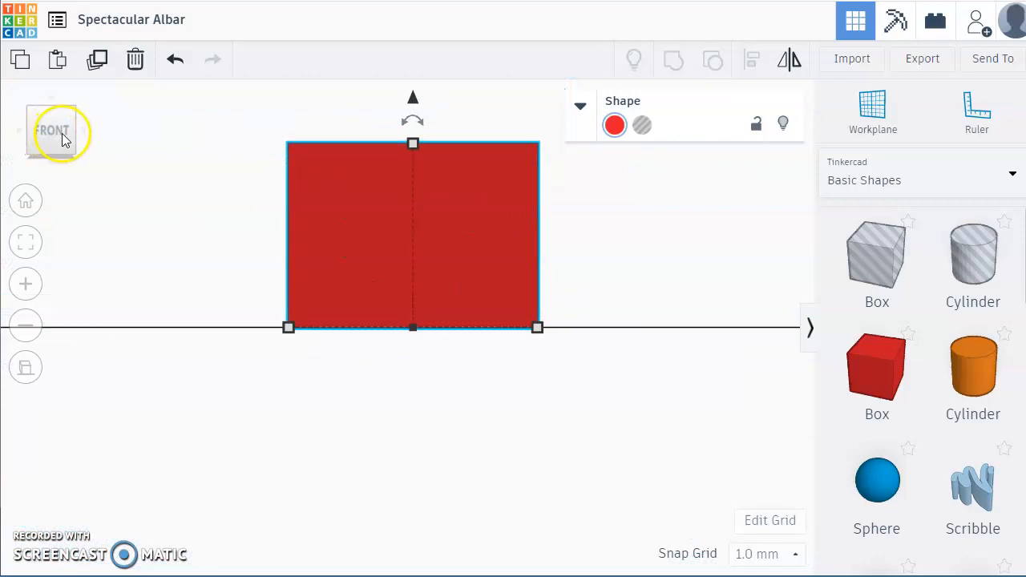
pyautogui.click(52, 131)
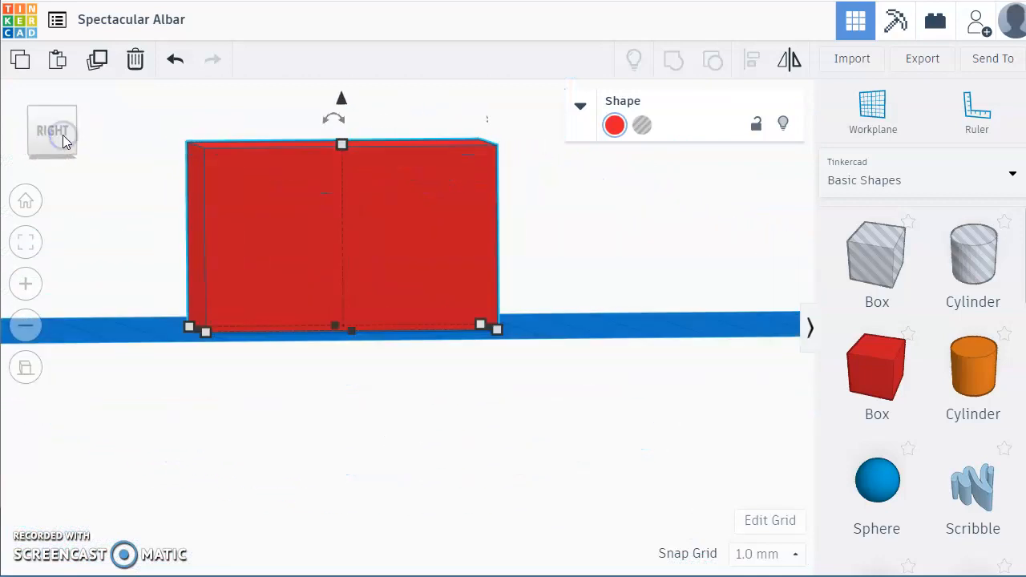
pyautogui.click(52, 131)
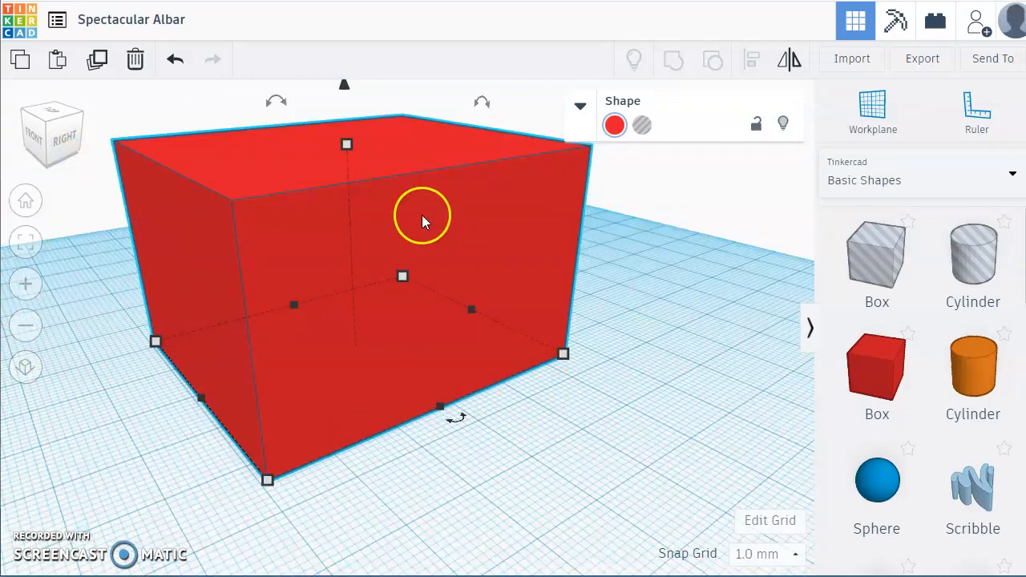
pyautogui.moveTo(378, 334)
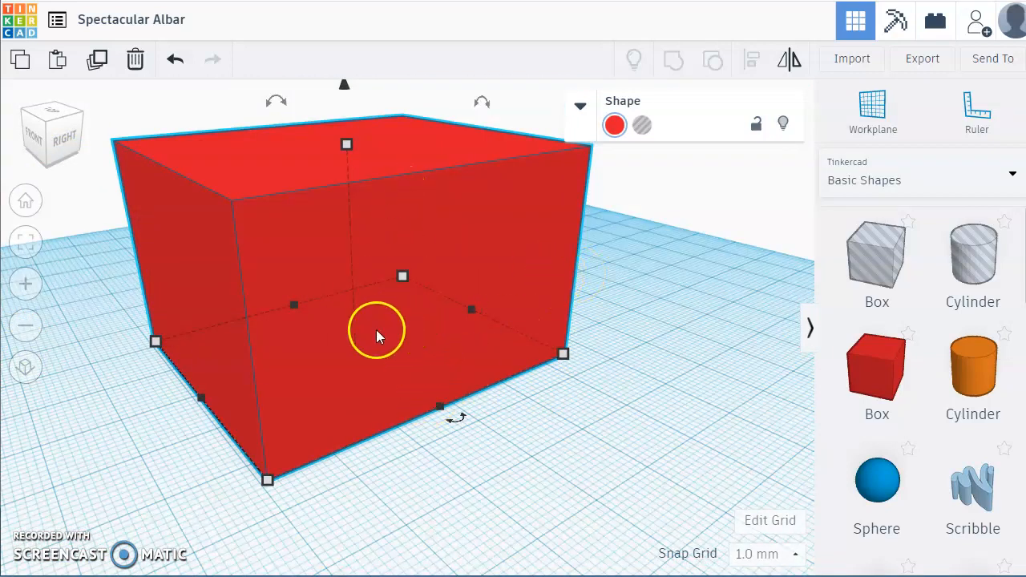
pyautogui.moveTo(377, 333); pyautogui.dragTo(533, 489)
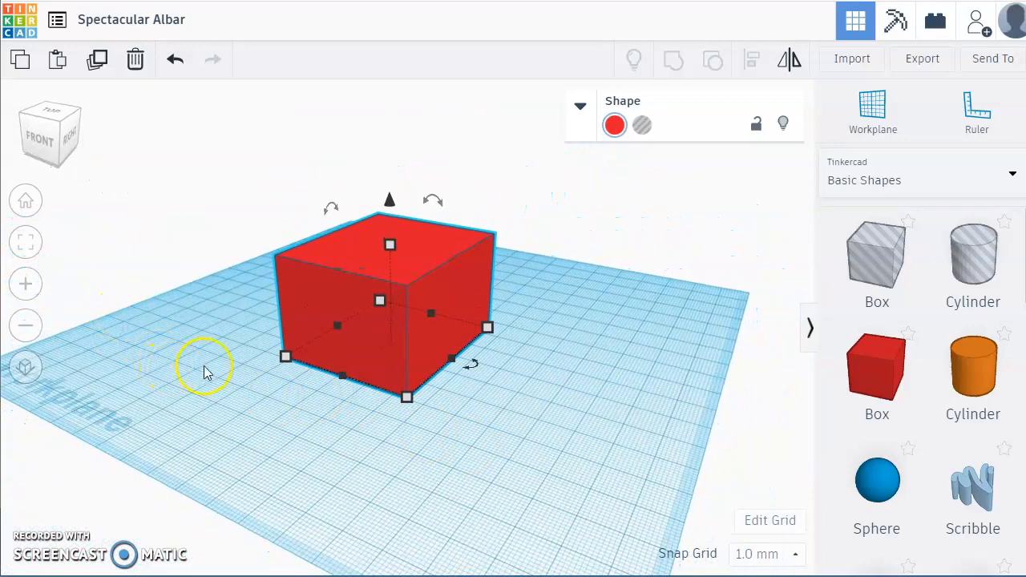
pyautogui.moveTo(152, 349)
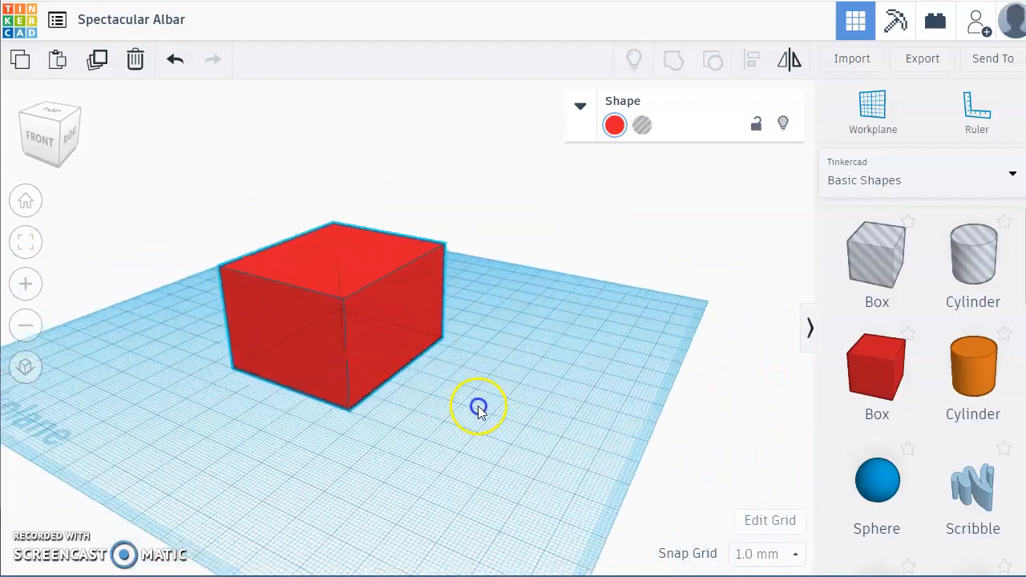
pyautogui.moveTo(479, 406); pyautogui.dragTo(647, 448)
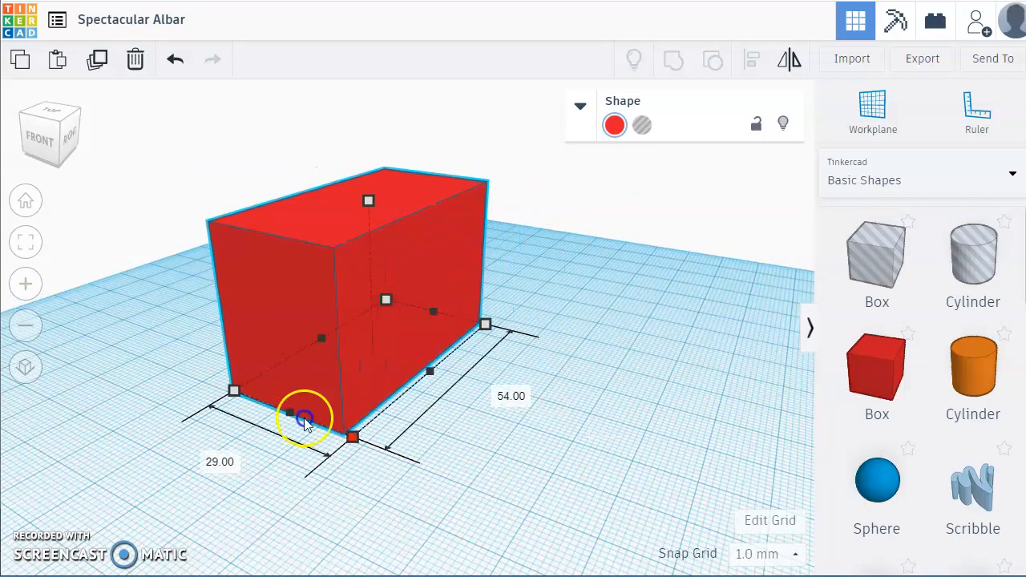
# - Narrow the red box into a thin slab about 11 by 56 mm
pyautogui.moveTo(305, 417); pyautogui.dragTo(275, 408)
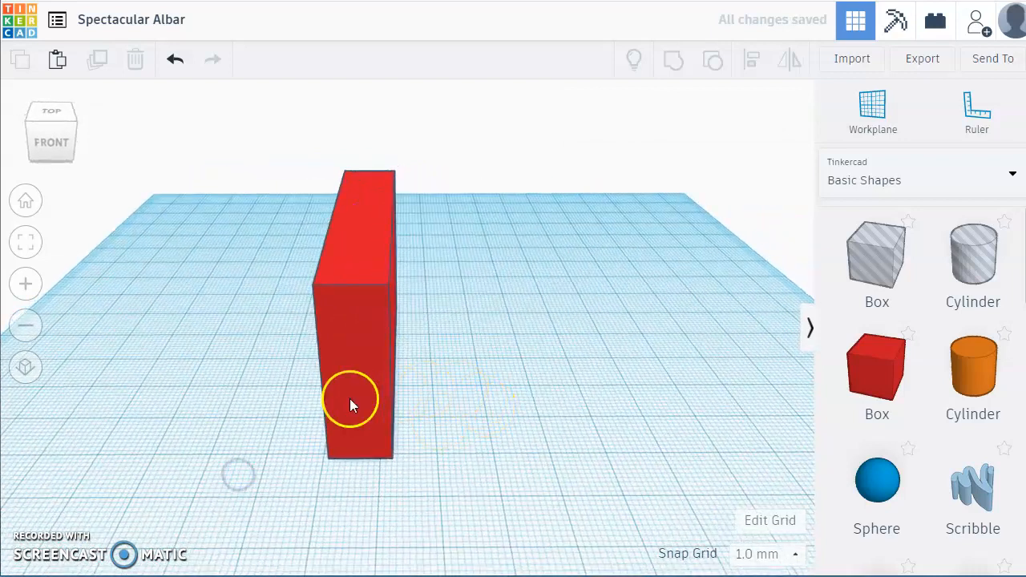
pyautogui.click(349, 401)
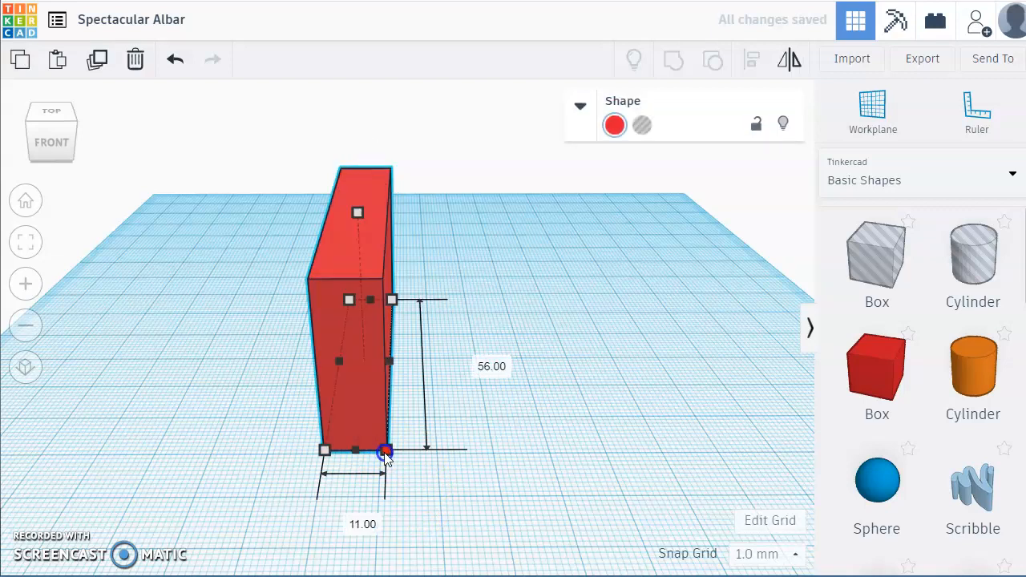
pyautogui.moveTo(385, 451); pyautogui.dragTo(381, 451)
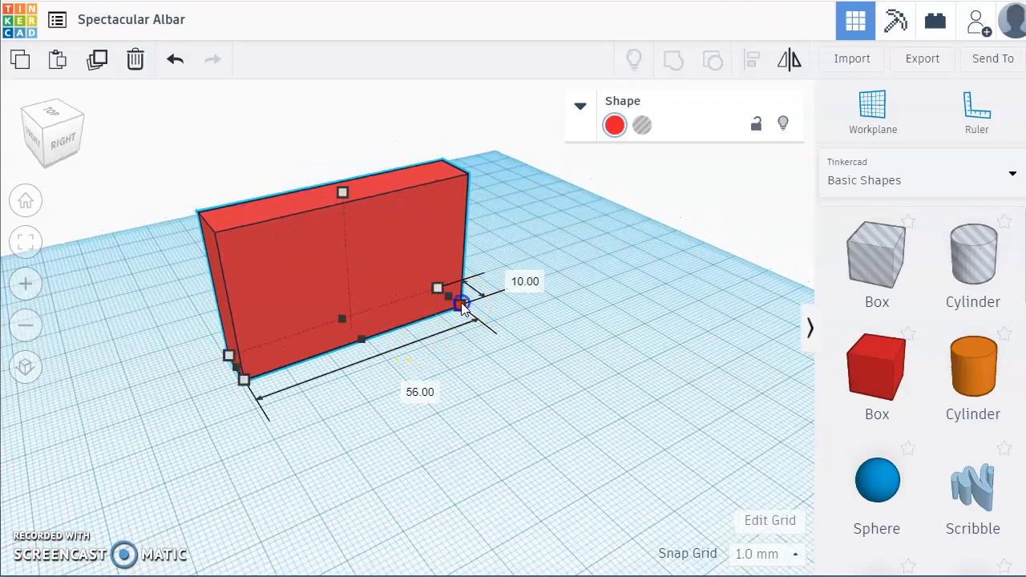
# - Stretch the slab to 79 by 10 mm and raise it to 40 mm tall
pyautogui.moveTo(461, 301); pyautogui.dragTo(501, 289)
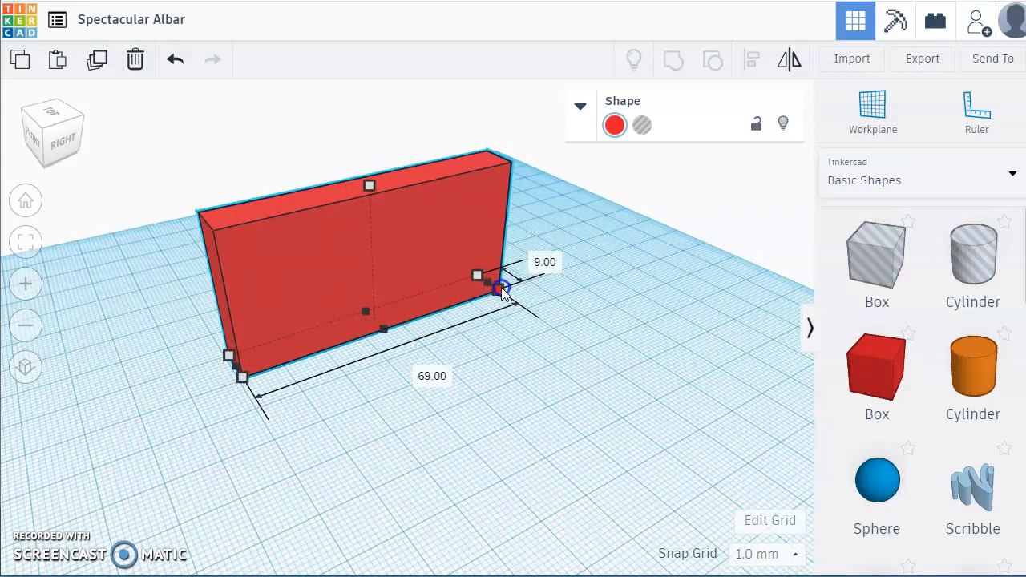
pyautogui.moveTo(504, 288); pyautogui.dragTo(525, 281)
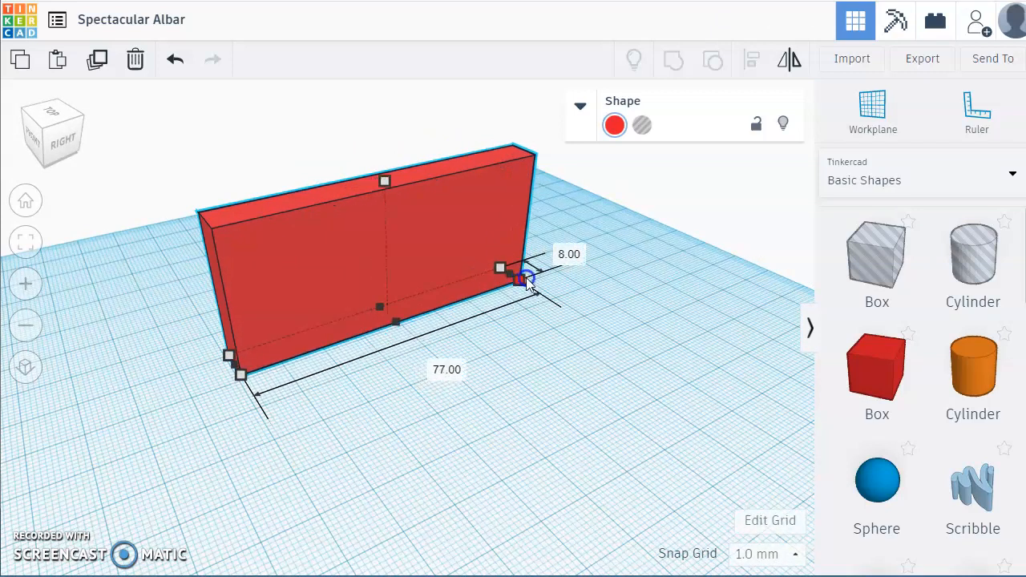
pyautogui.moveTo(525, 278); pyautogui.dragTo(531, 277)
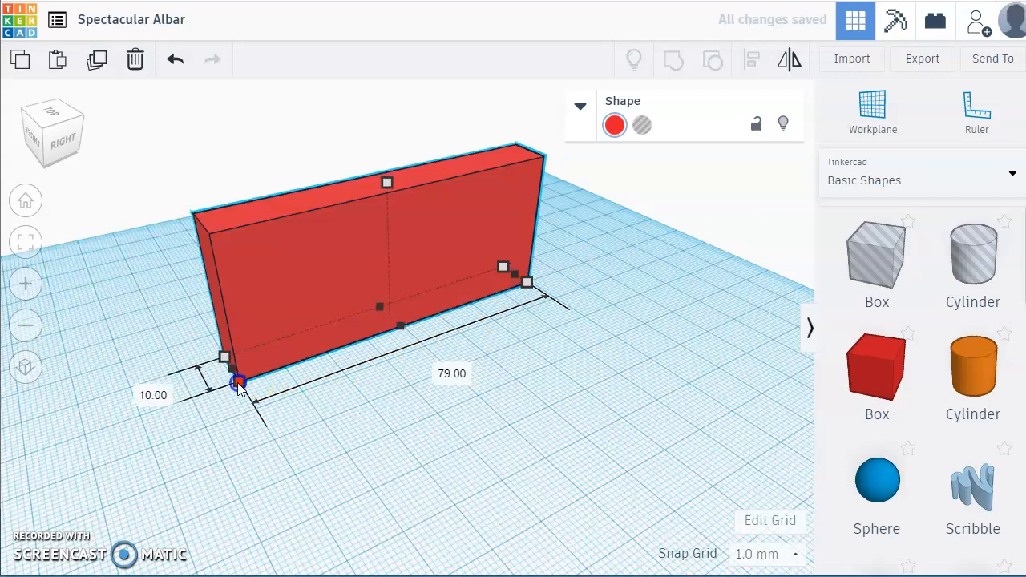
pyautogui.moveTo(238, 384); pyautogui.dragTo(234, 385)
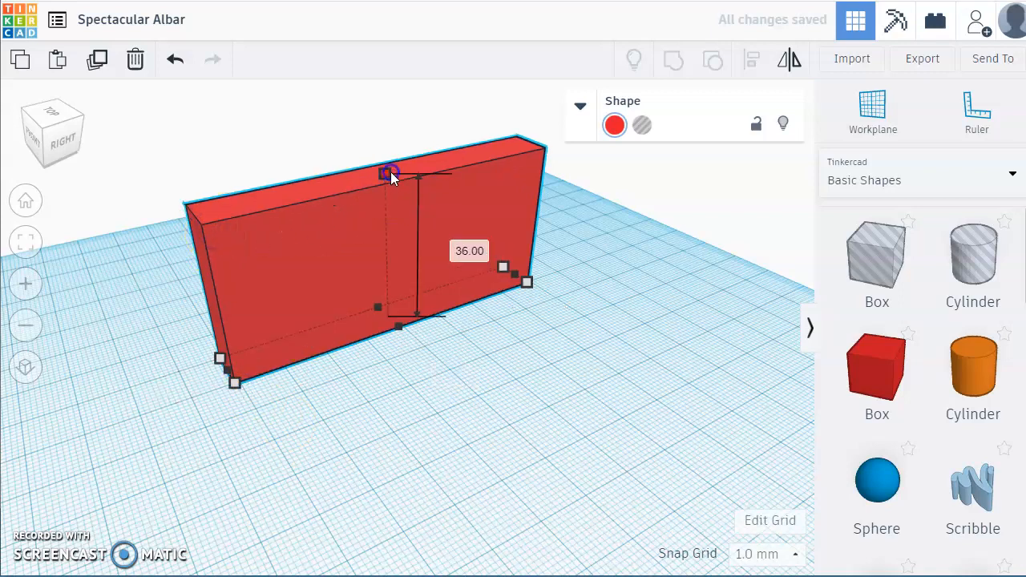
pyautogui.moveTo(391, 173); pyautogui.dragTo(391, 158)
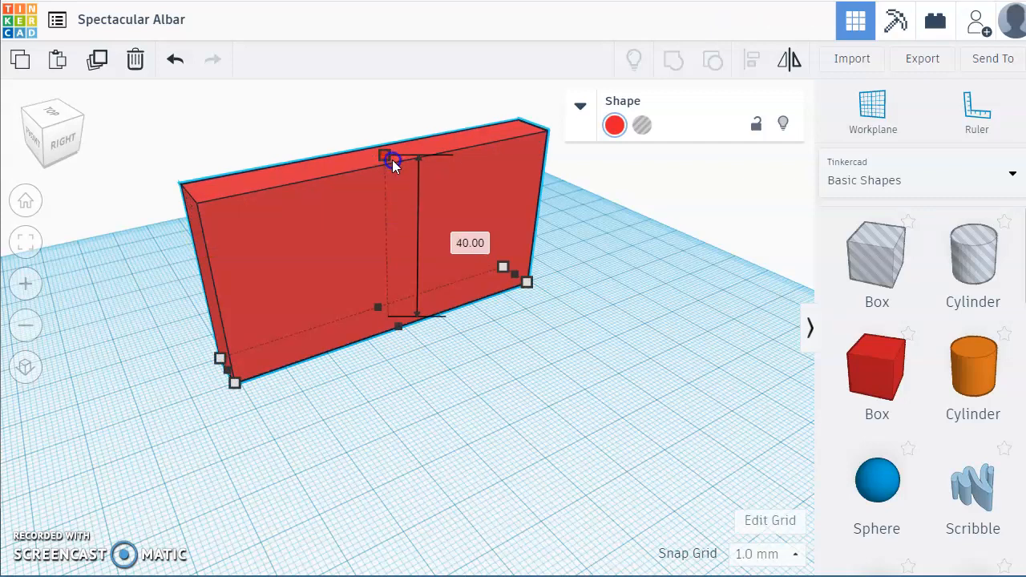
pyautogui.click(516, 368)
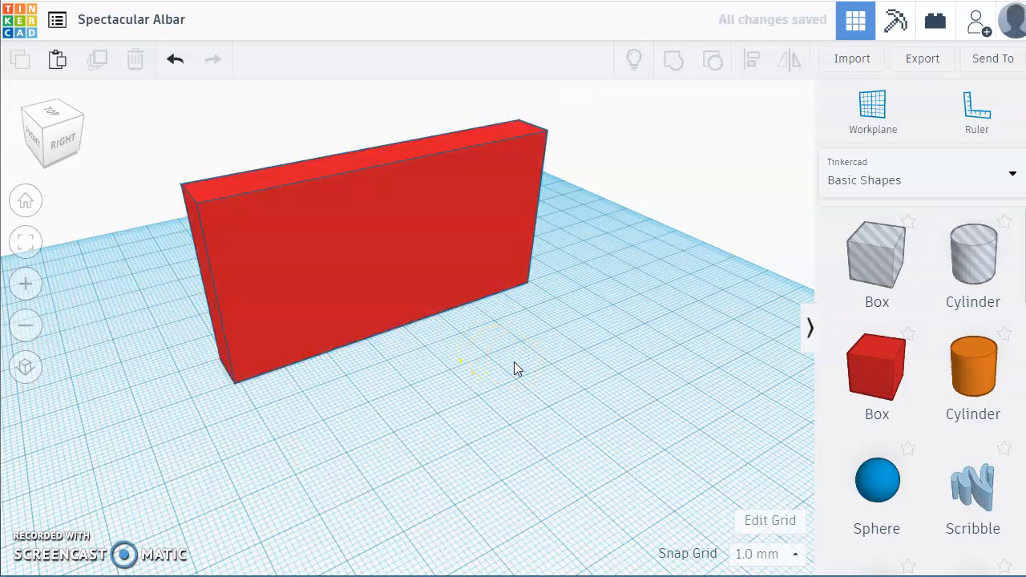
pyautogui.moveTo(754, 401)
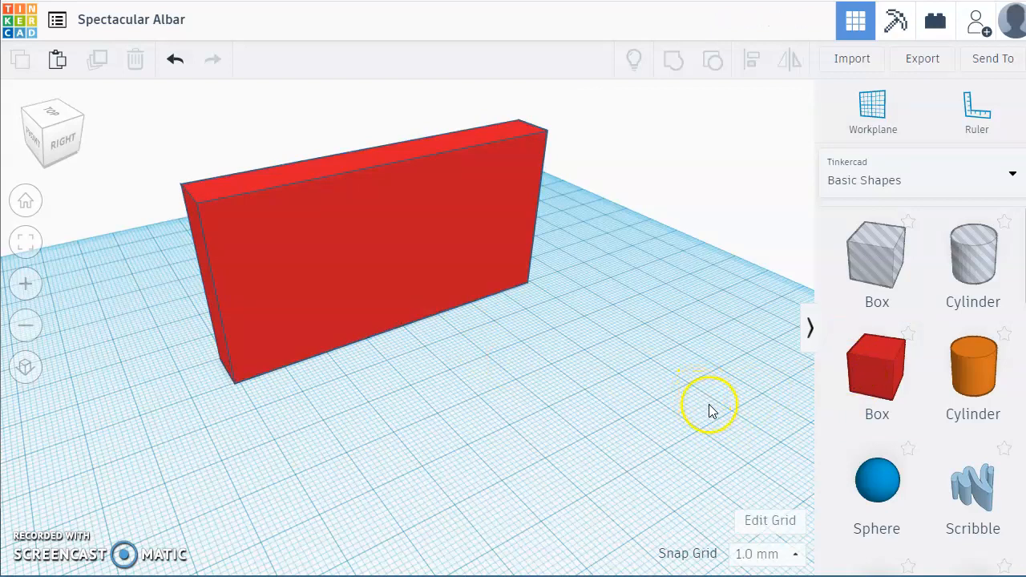
pyautogui.moveTo(877, 253)
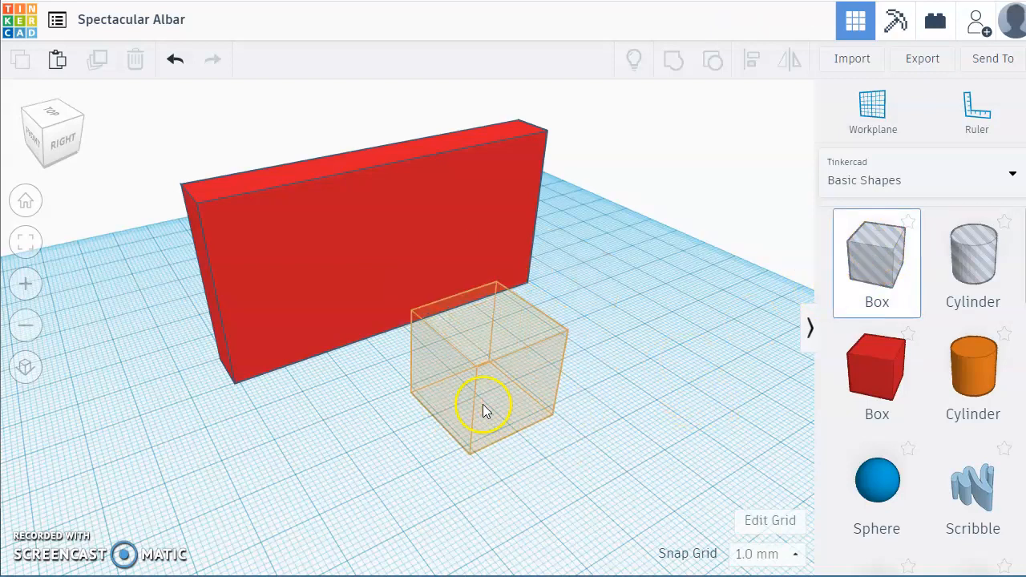
# - Shape a box hole into a narrow door at the wall's lower left and group them
pyautogui.click(481, 405)
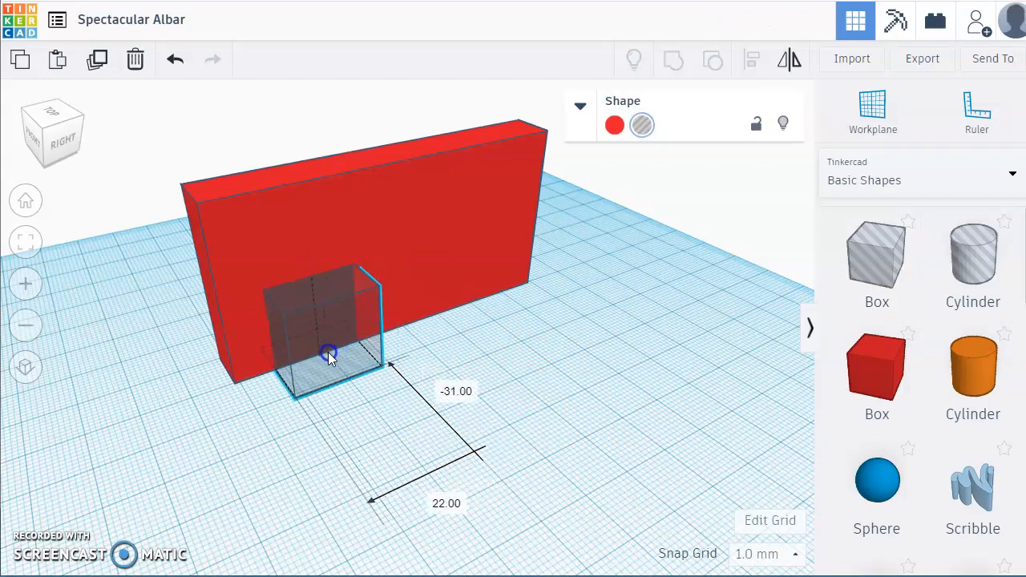
pyautogui.moveTo(329, 357); pyautogui.dragTo(327, 353)
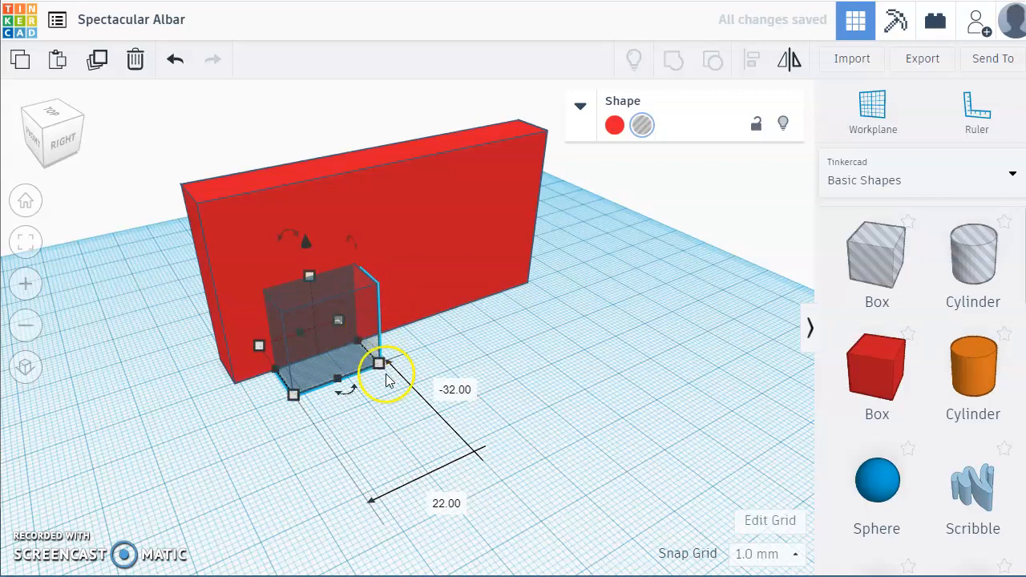
pyautogui.moveTo(379, 363); pyautogui.dragTo(321, 373)
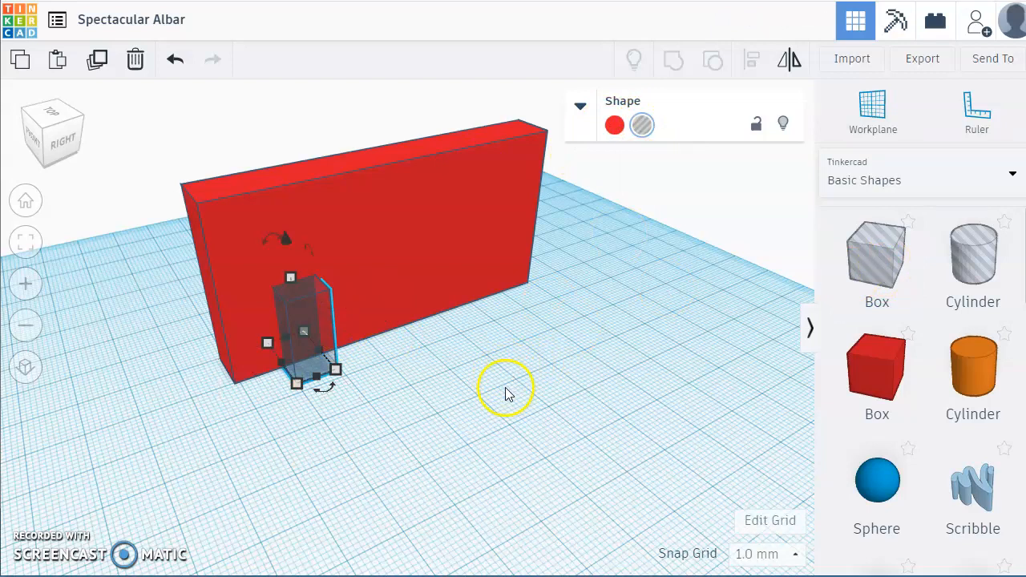
pyautogui.moveTo(392, 249)
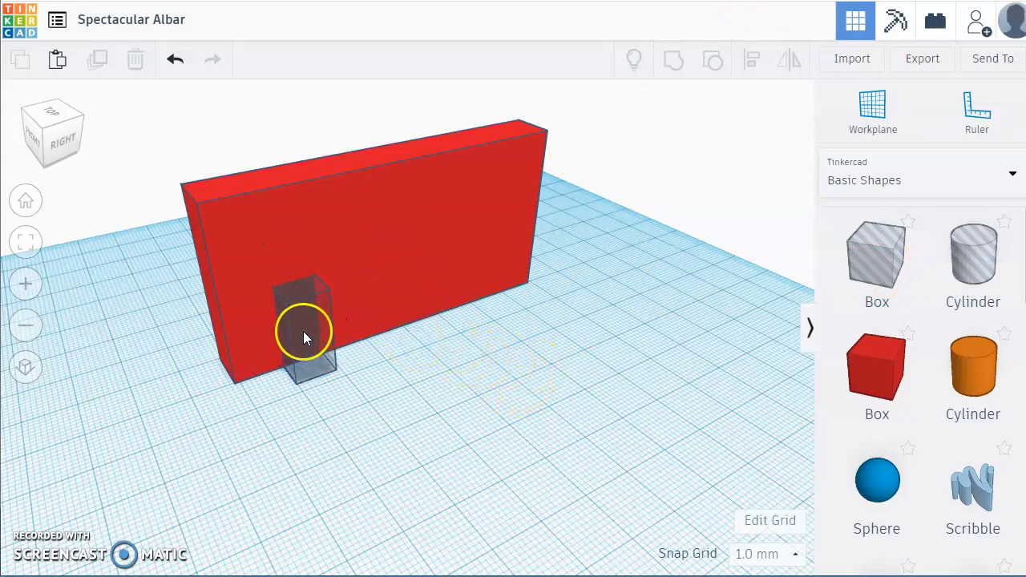
pyautogui.click(305, 336)
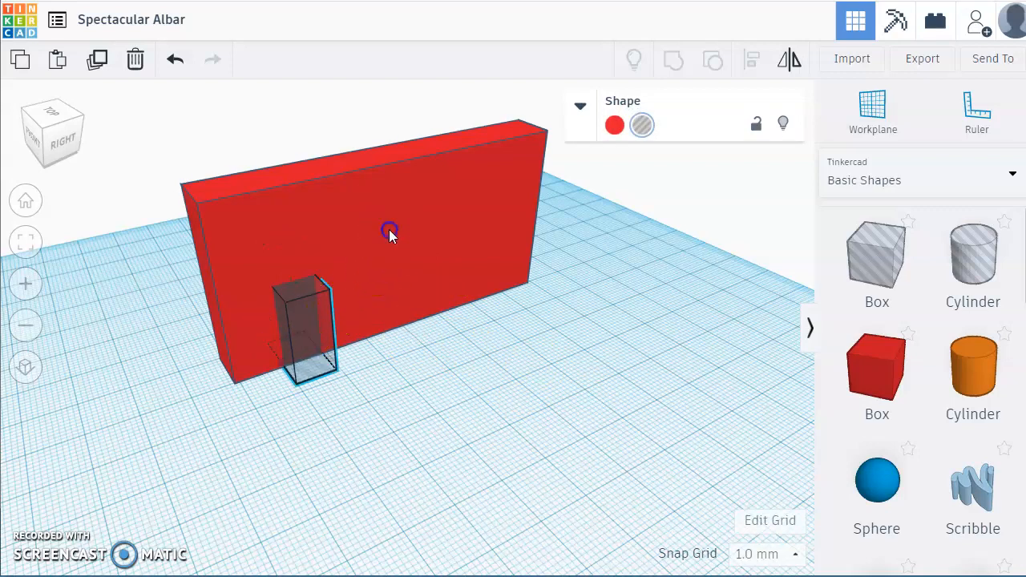
pyautogui.click(391, 232)
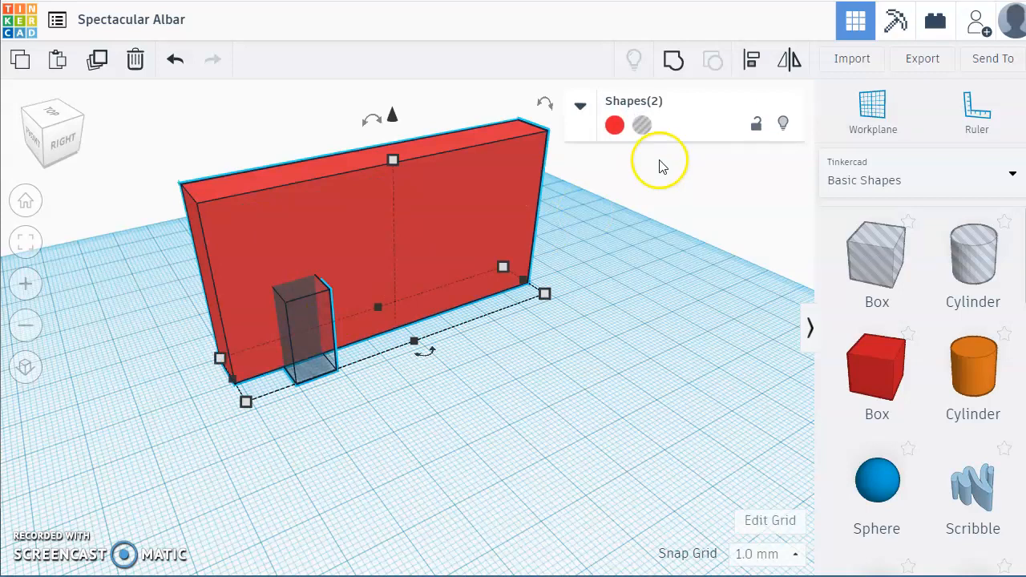
pyautogui.moveTo(673, 60)
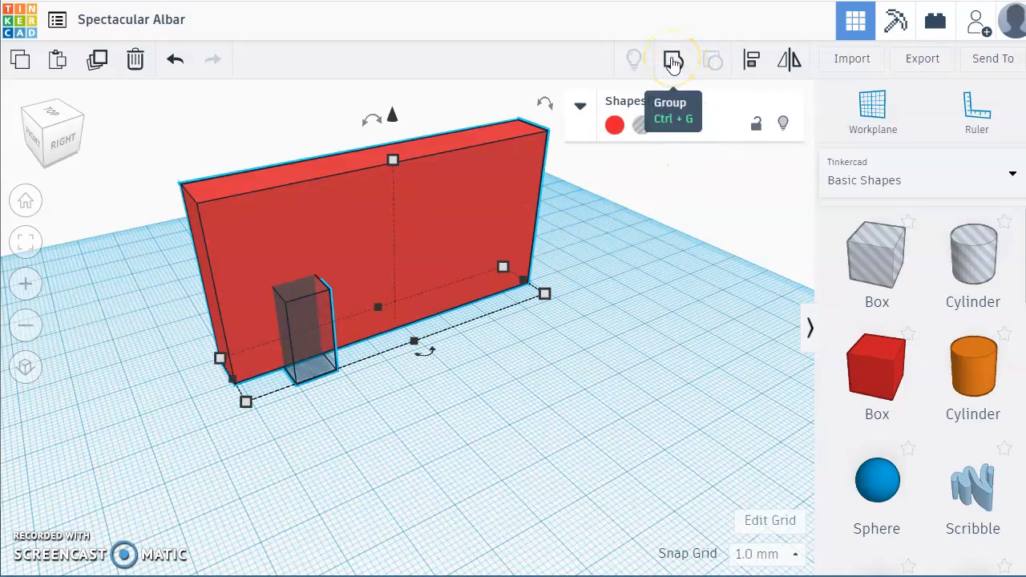
pyautogui.click(672, 60)
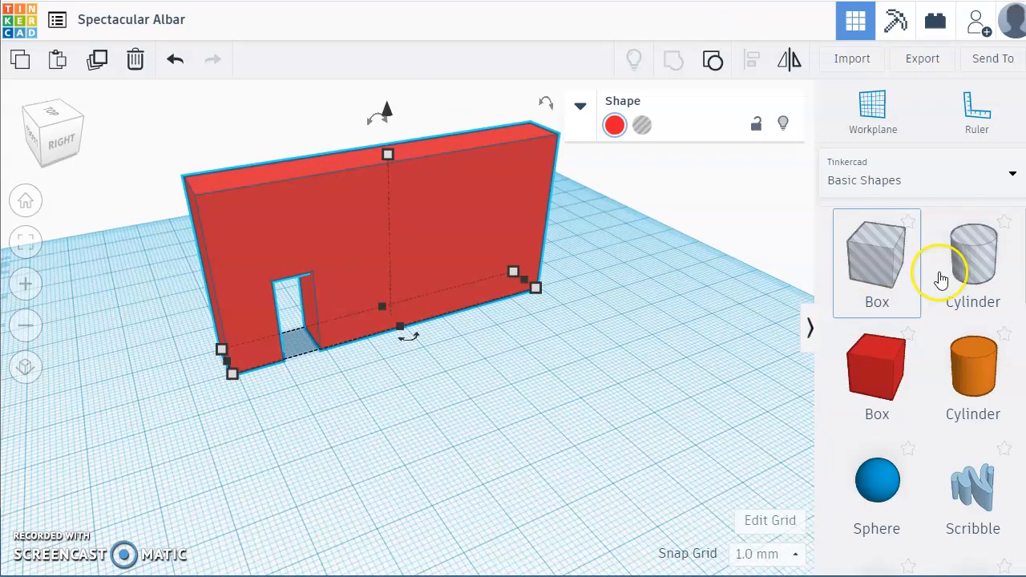
# - Add a 20 mm cylinder hole, tip it sideways, raise it and push it into the wall
pyautogui.click(973, 262)
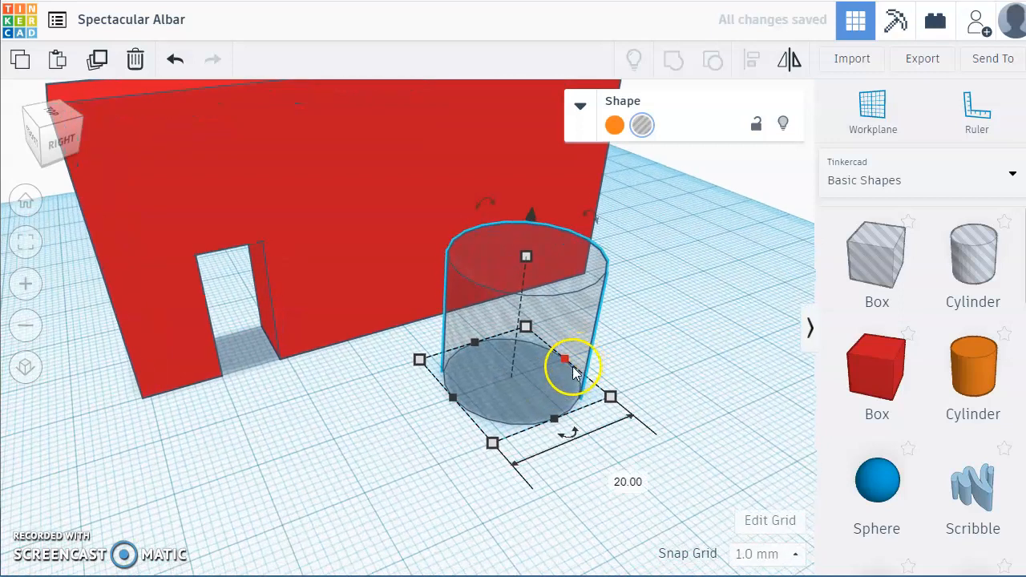
pyautogui.moveTo(566, 359); pyautogui.dragTo(598, 220)
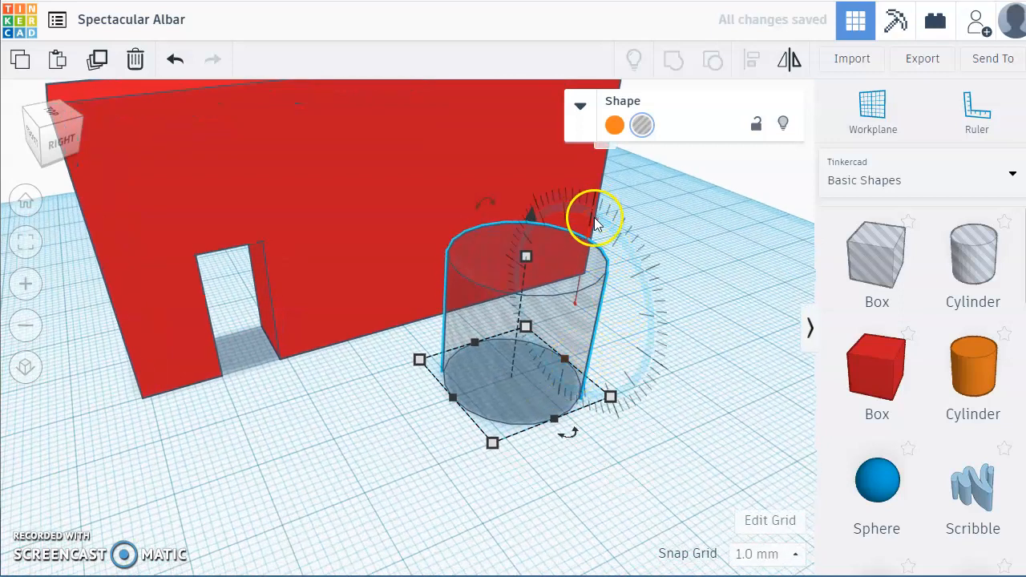
pyautogui.moveTo(597, 216); pyautogui.dragTo(641, 326)
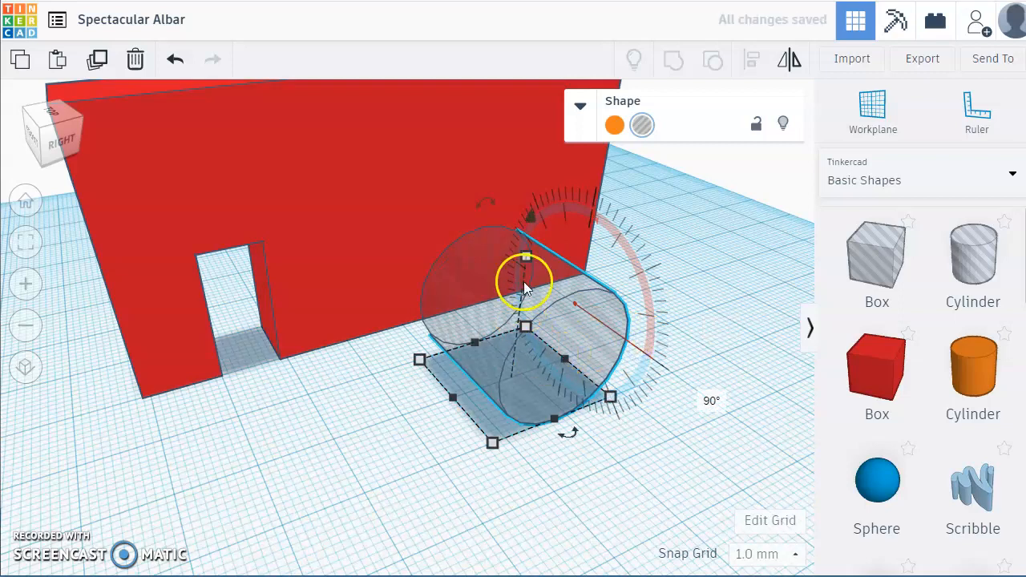
pyautogui.moveTo(526, 280); pyautogui.dragTo(537, 196)
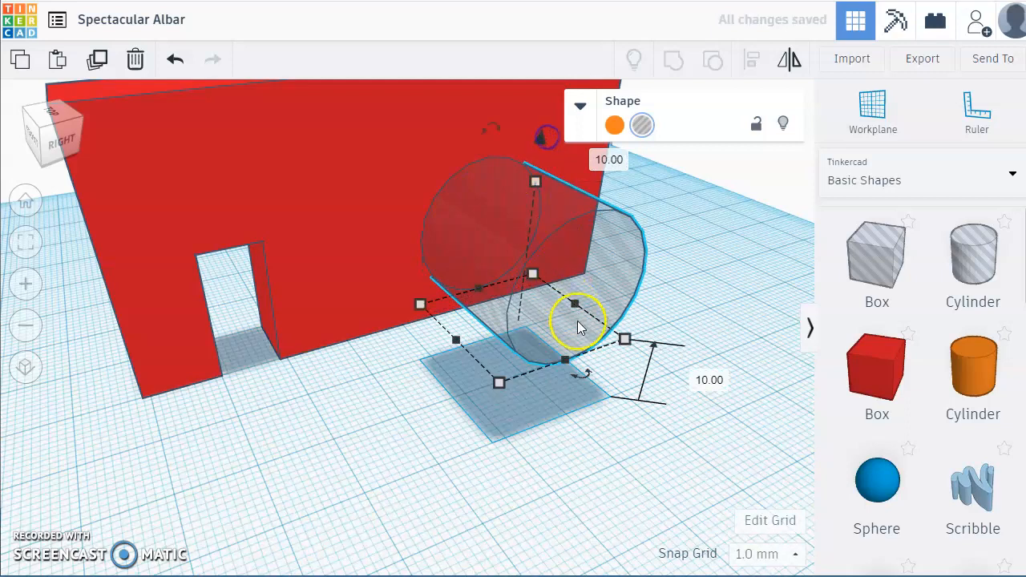
pyautogui.moveTo(576, 304); pyautogui.dragTo(529, 287)
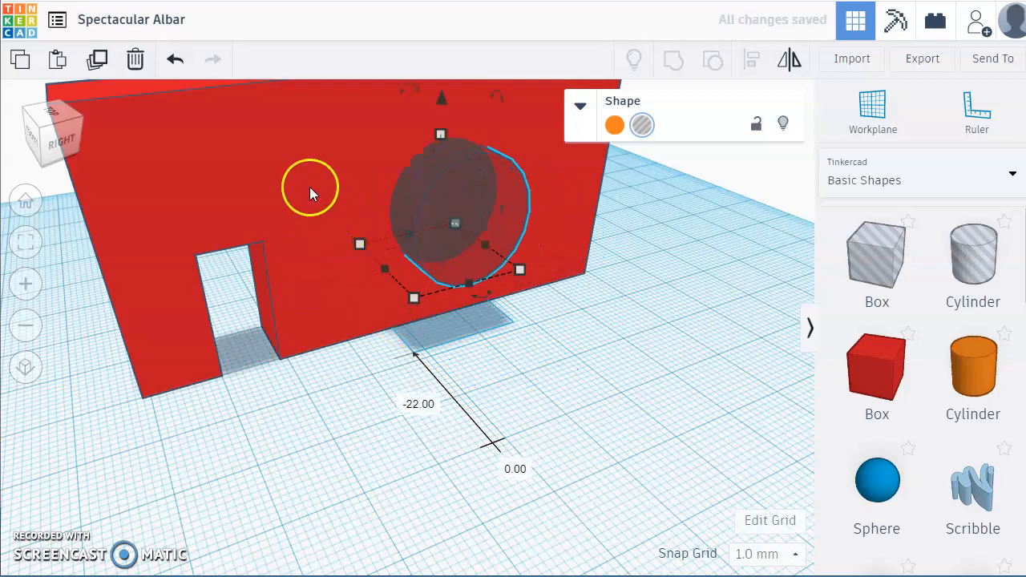
# - Ungroup the wall and regroup everything to cut the round window
pyautogui.click(712, 60)
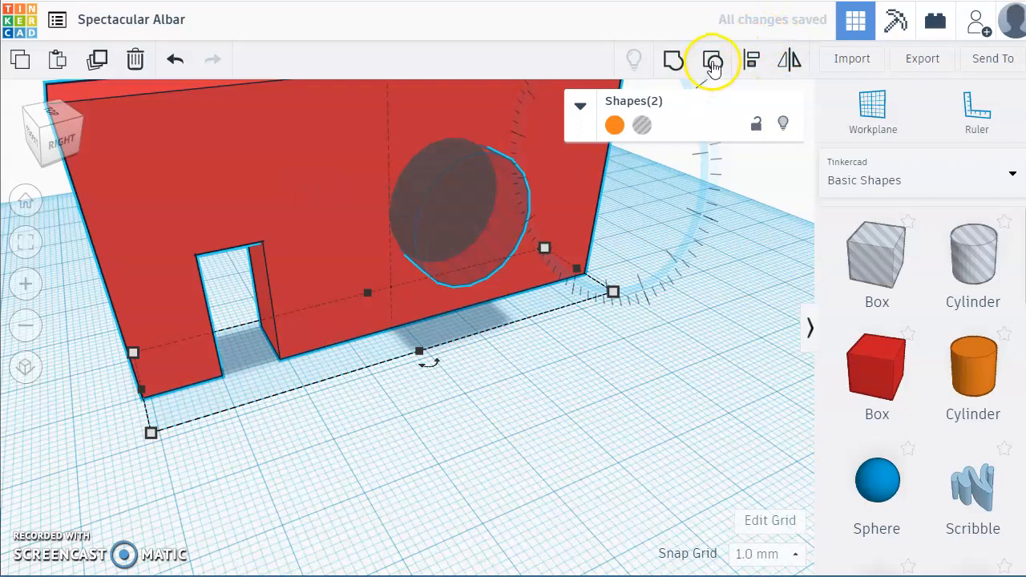
pyautogui.click(712, 60)
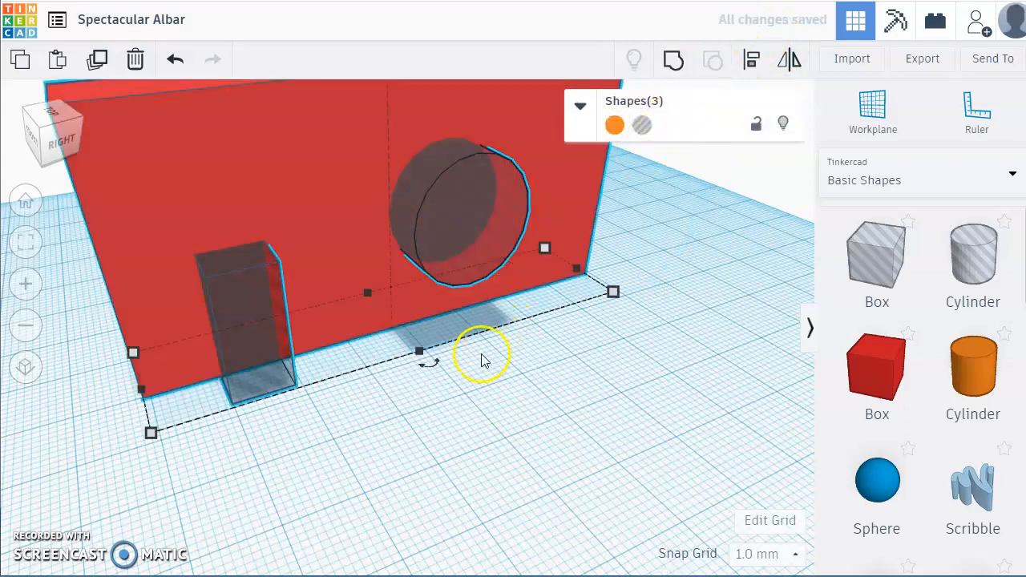
pyautogui.moveTo(782, 156)
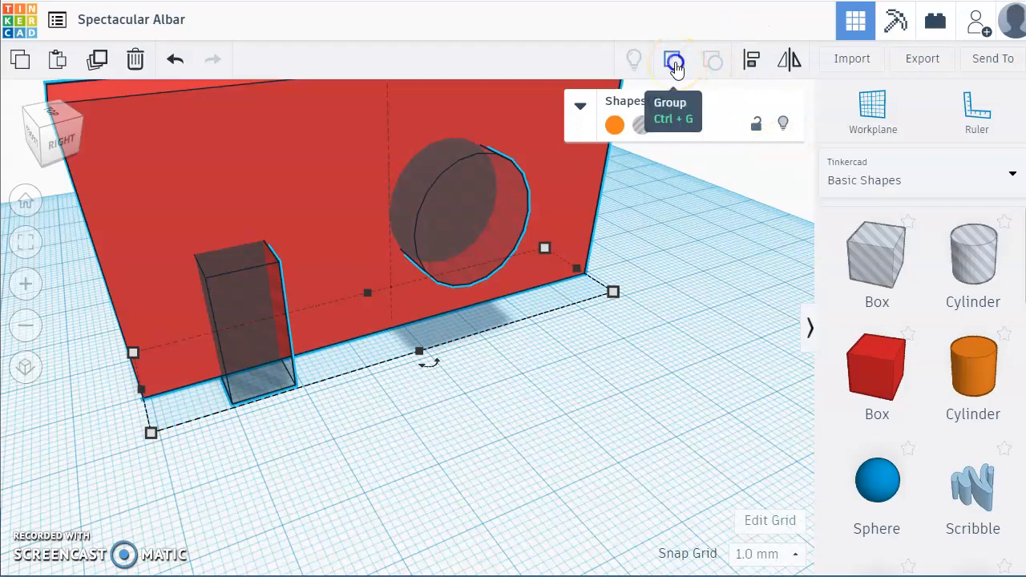
pyautogui.click(673, 59)
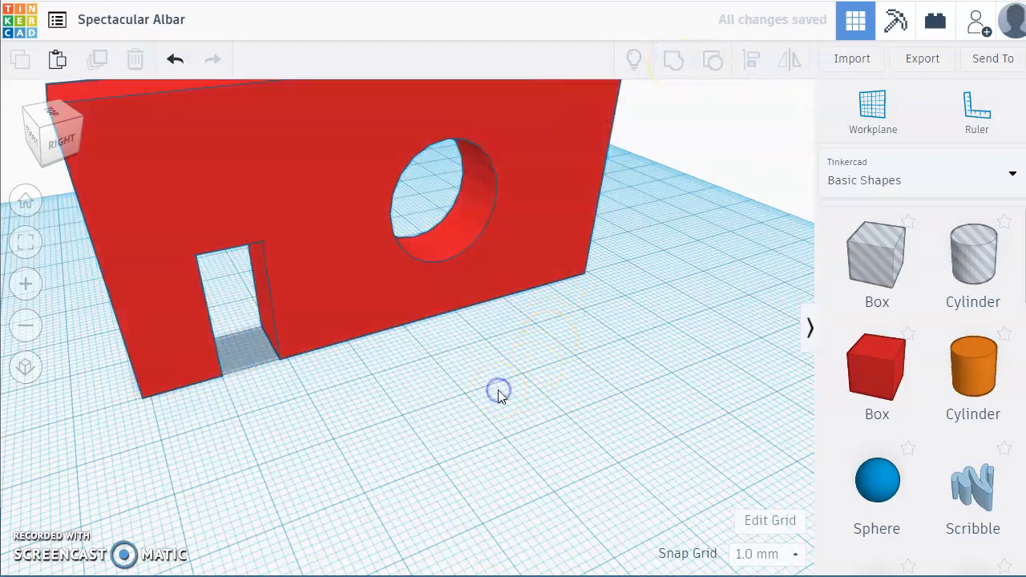
pyautogui.moveTo(497, 393); pyautogui.dragTo(556, 405)
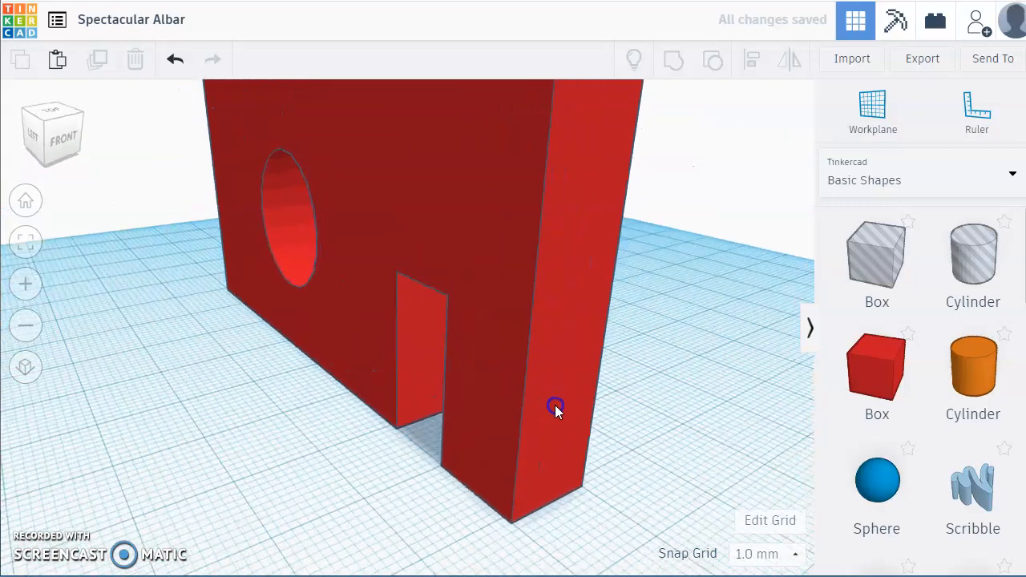
# - Duplicate the windowed wall, move the copy aside and rotate it parallel to the first
pyautogui.click(555, 405)
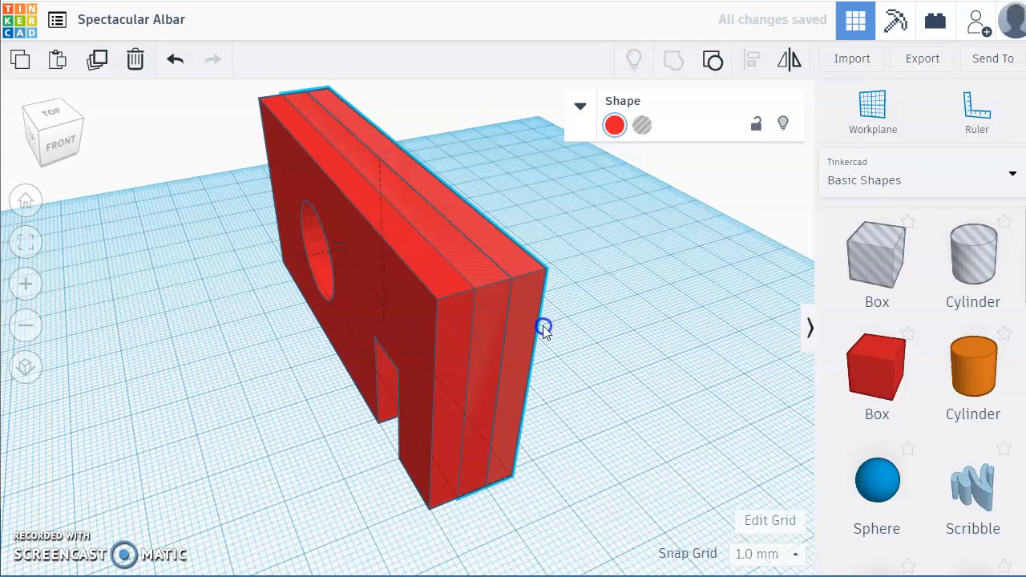
pyautogui.moveTo(544, 329); pyautogui.dragTo(682, 277)
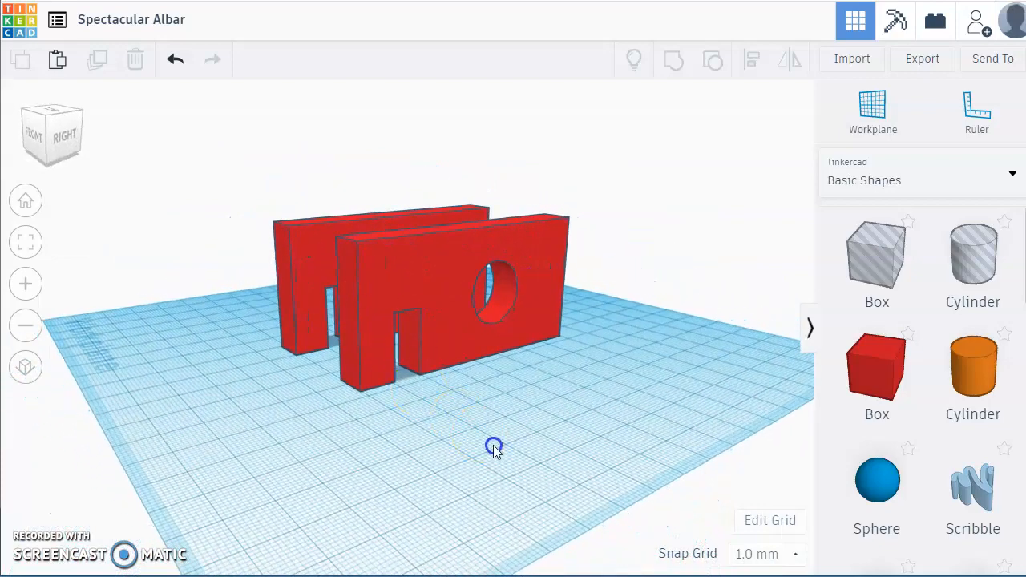
pyautogui.moveTo(289, 433)
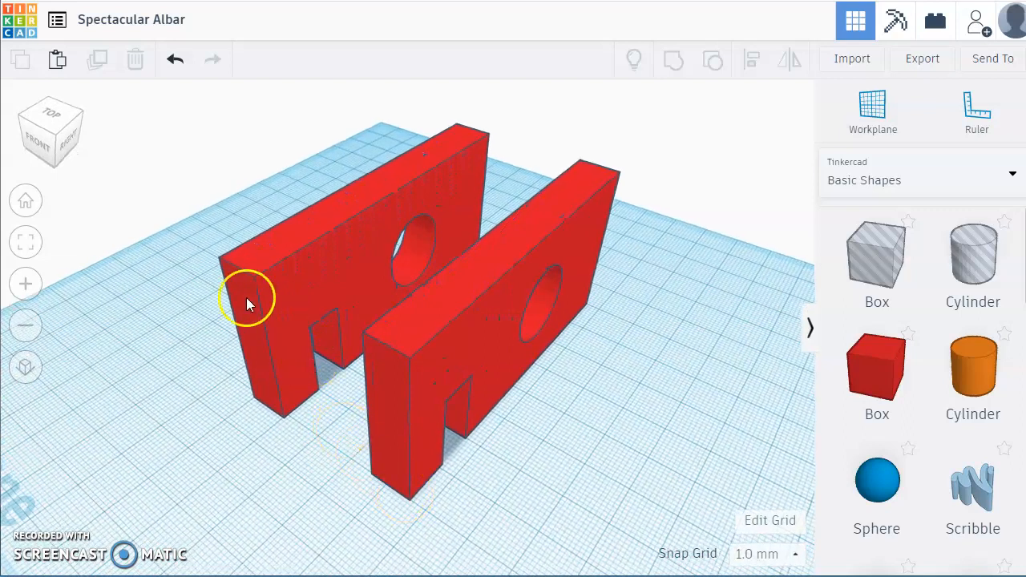
pyautogui.moveTo(192, 293)
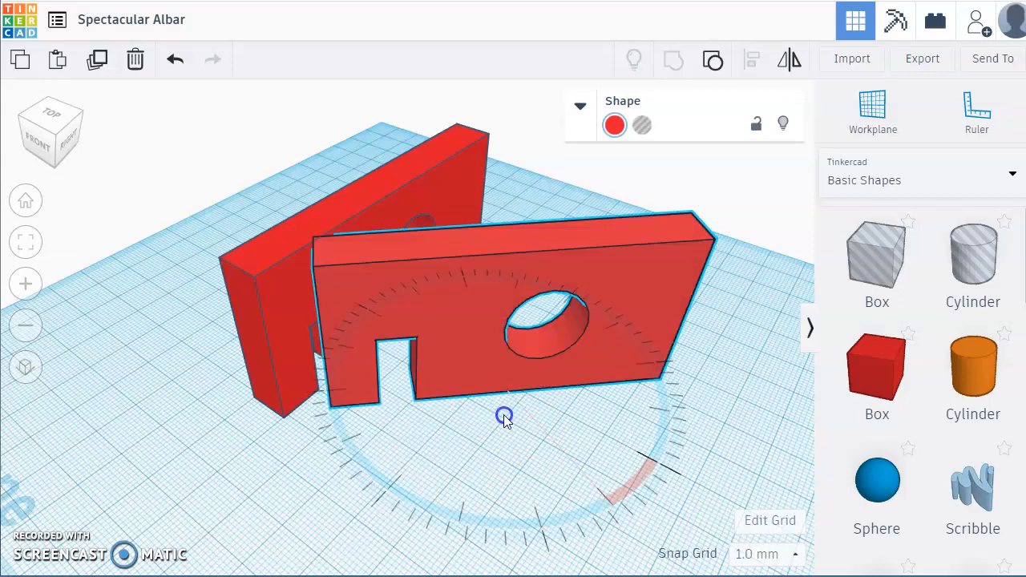
pyautogui.moveTo(504, 416); pyautogui.dragTo(325, 467)
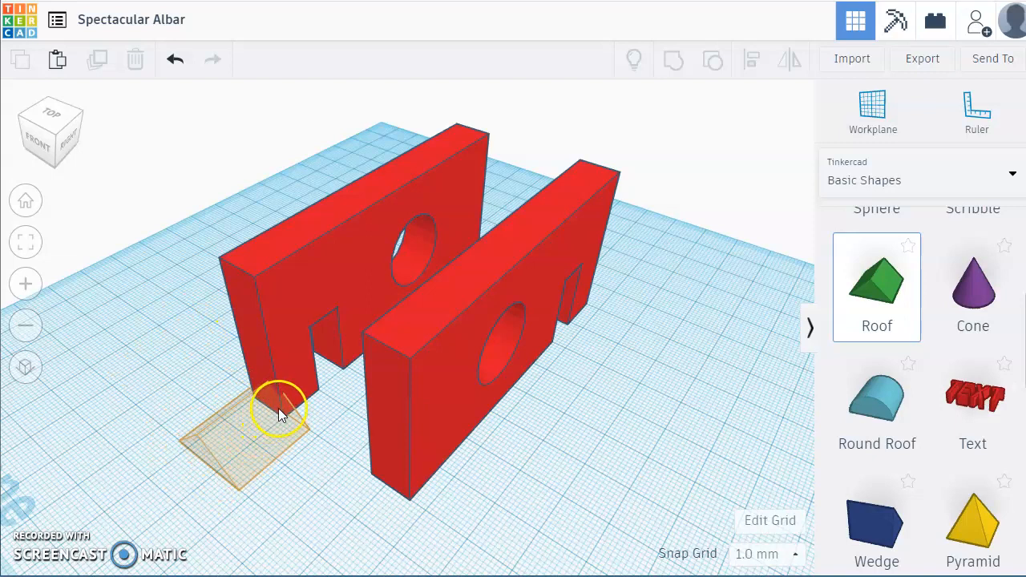
# - Place a roof shape over the walls and switch to the top view
pyautogui.click(278, 407)
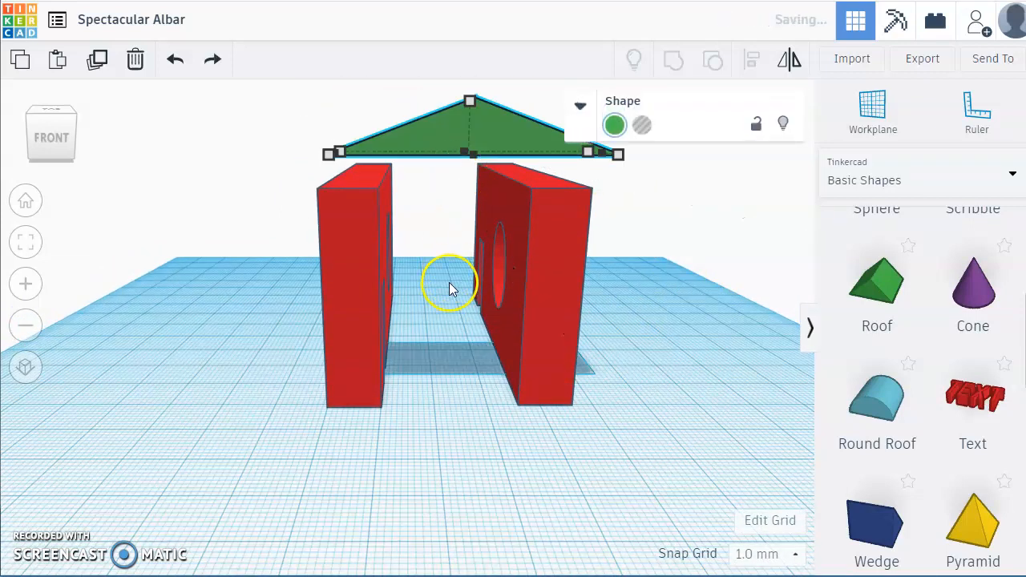
pyautogui.moveTo(496, 174)
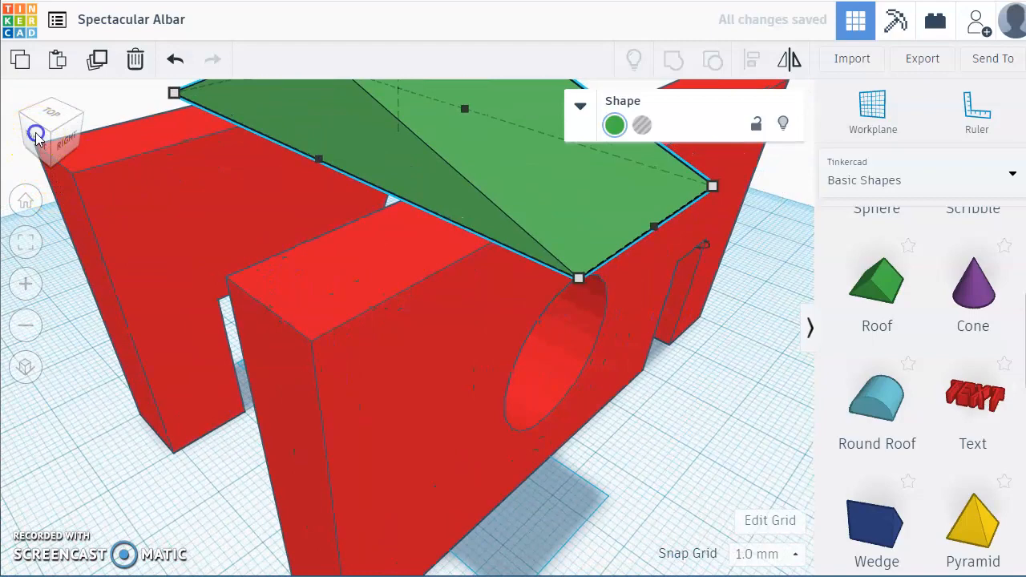
pyautogui.click(37, 134)
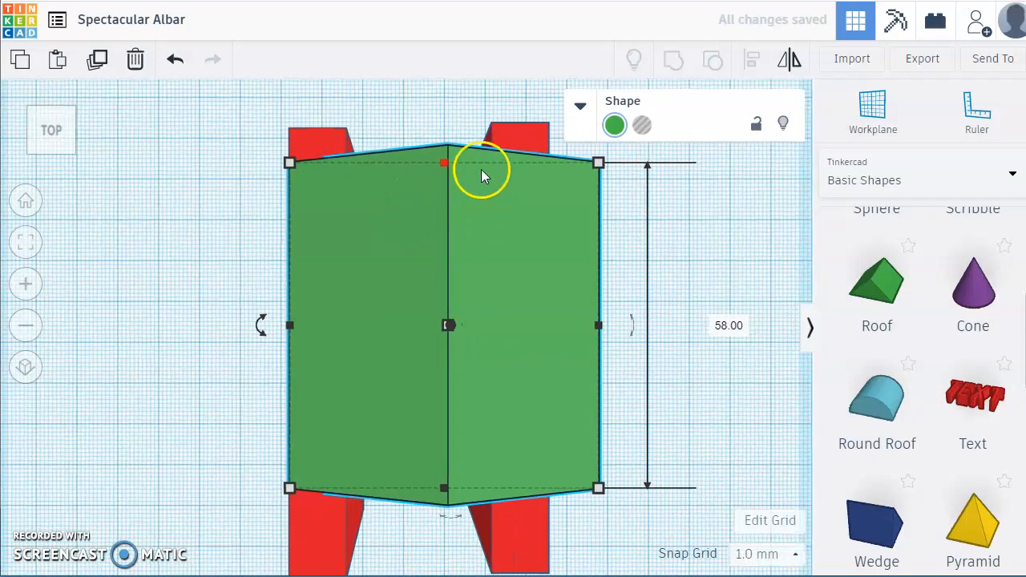
# - Stretch the roof to 80 mm long and narrow it to the wall width
pyautogui.moveTo(445, 164); pyautogui.dragTo(449, 128)
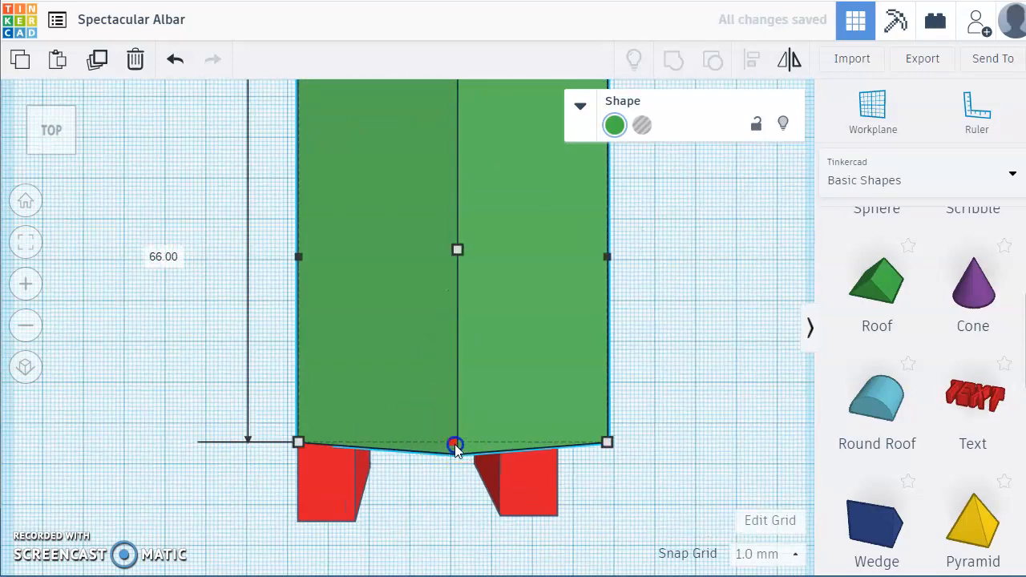
pyautogui.moveTo(455, 443); pyautogui.dragTo(456, 521)
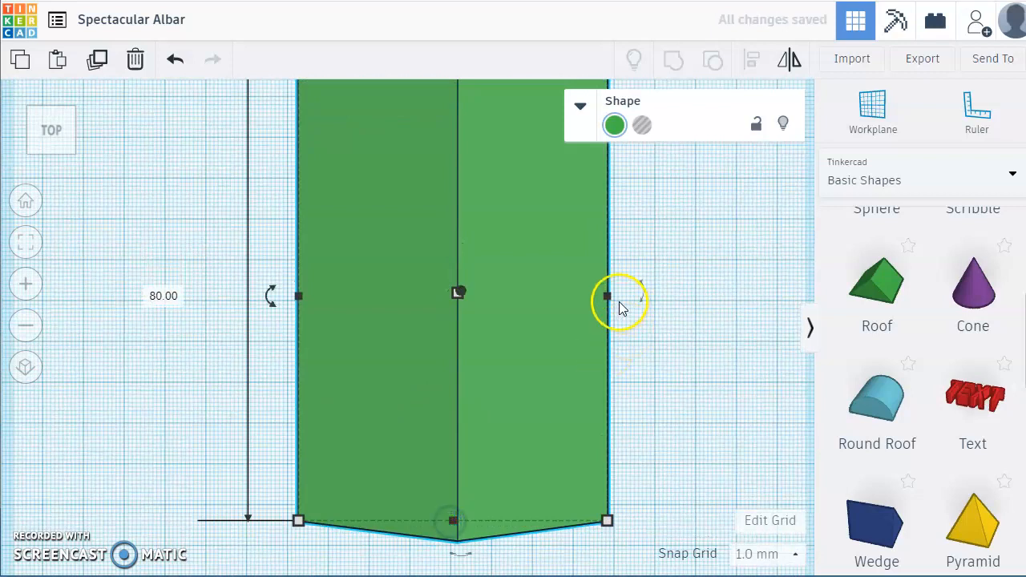
pyautogui.moveTo(607, 295); pyautogui.dragTo(492, 291)
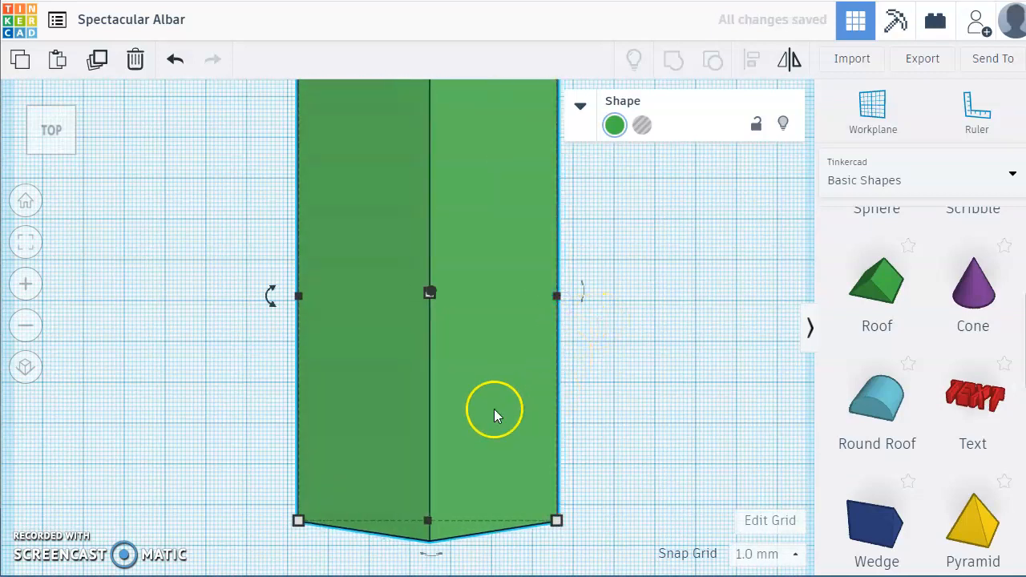
pyautogui.moveTo(73, 165)
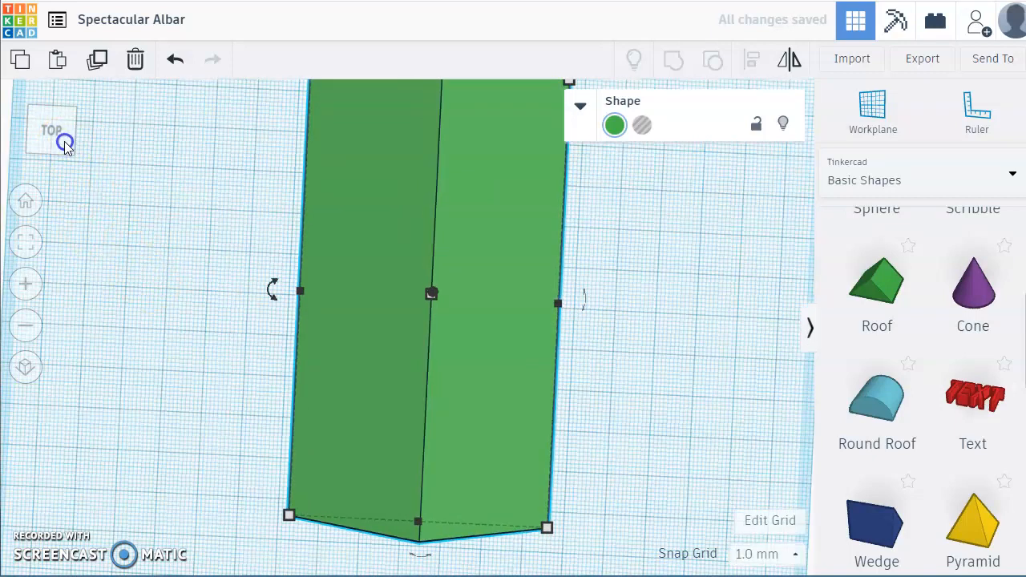
# - Switch to front view and orbit around the house to check the roof fit
pyautogui.click(52, 132)
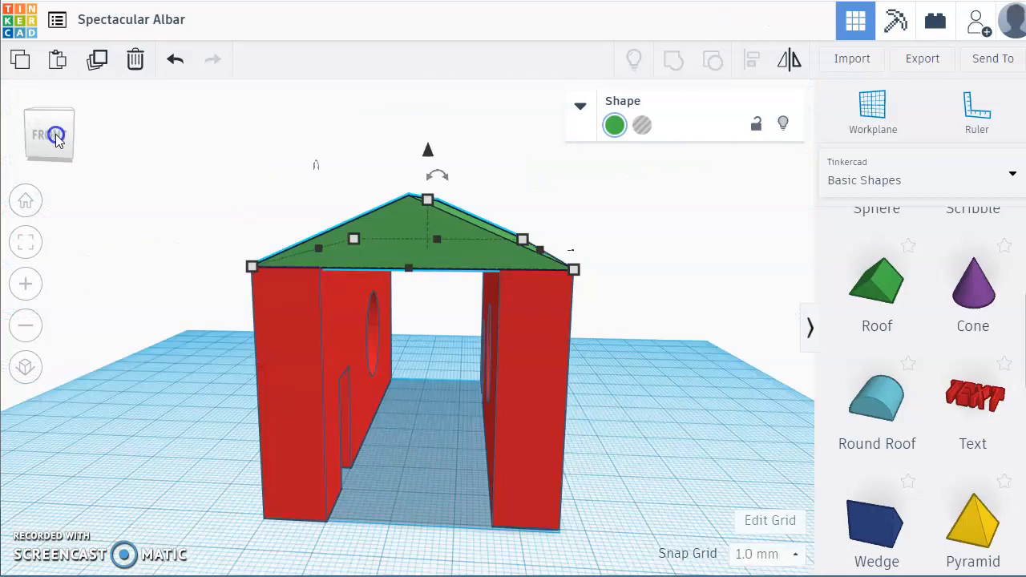
pyautogui.moveTo(393, 381)
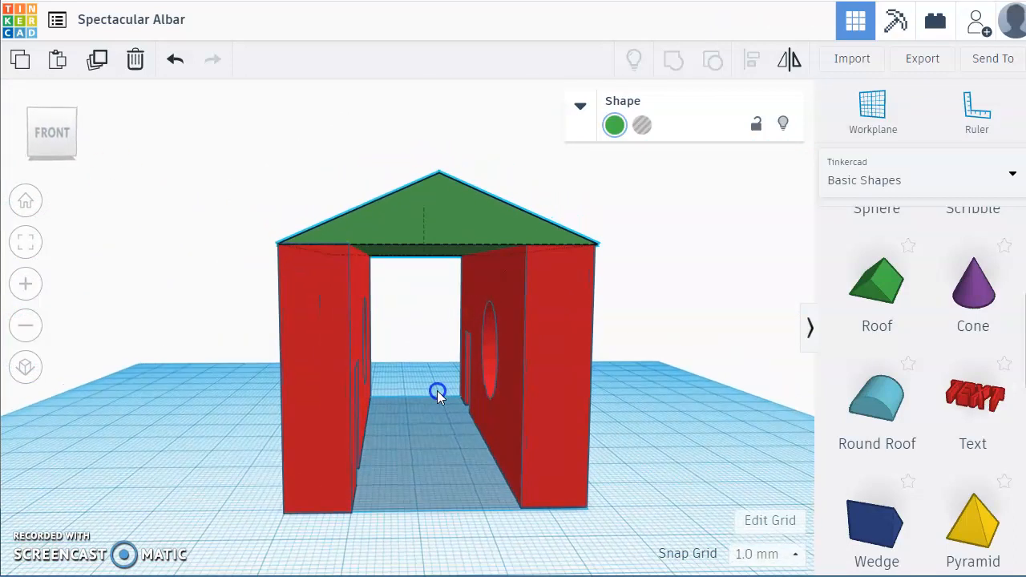
pyautogui.moveTo(437, 393); pyautogui.dragTo(583, 378)
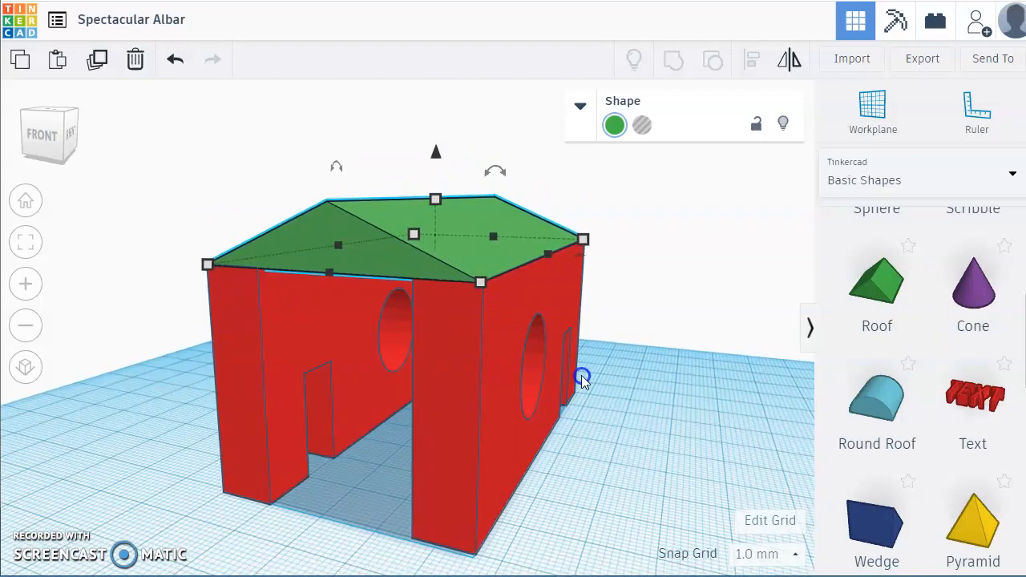
pyautogui.moveTo(581, 377); pyautogui.dragTo(621, 433)
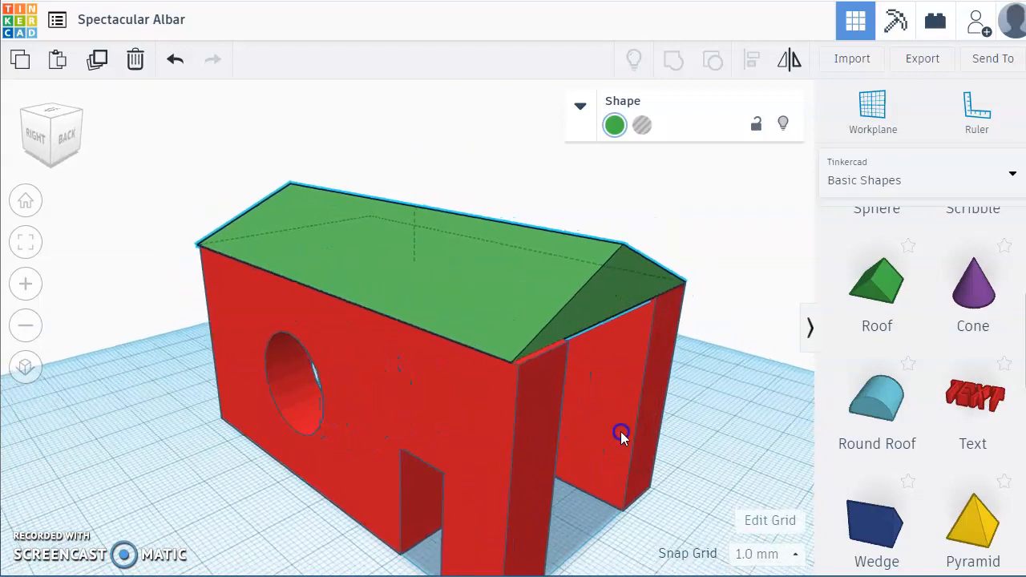
pyautogui.click(622, 433)
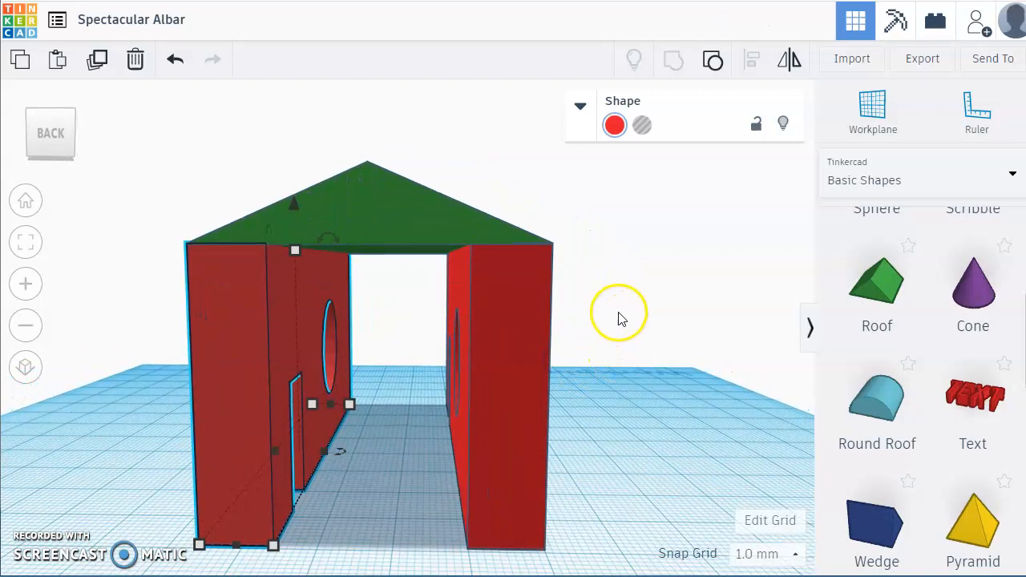
pyautogui.click(626, 318)
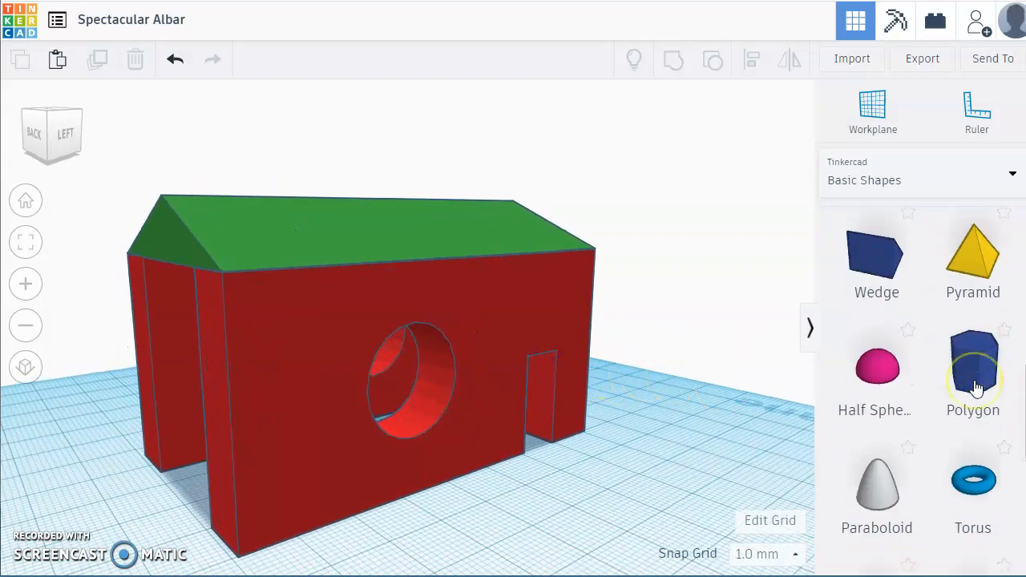
# - Add two paraboloid pylons at the entrance, group all five pieces, and view the result
pyautogui.scroll(-3)
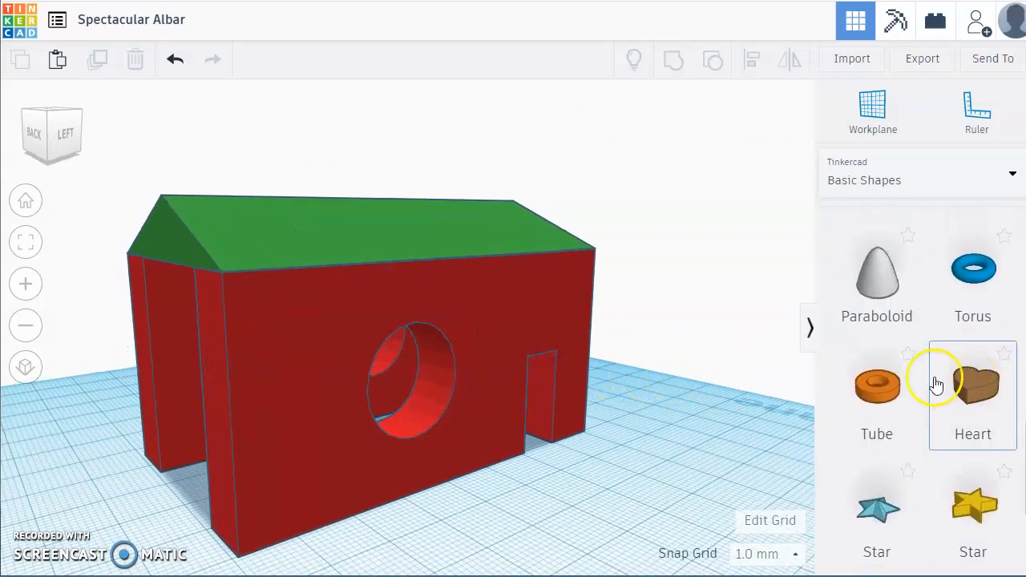
pyautogui.moveTo(820, 331)
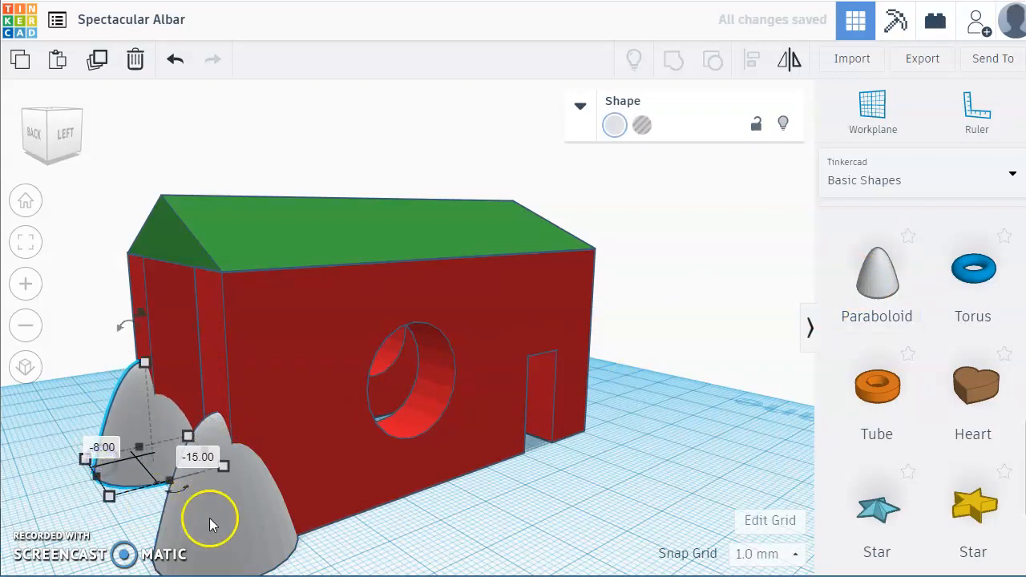
pyautogui.moveTo(485, 369)
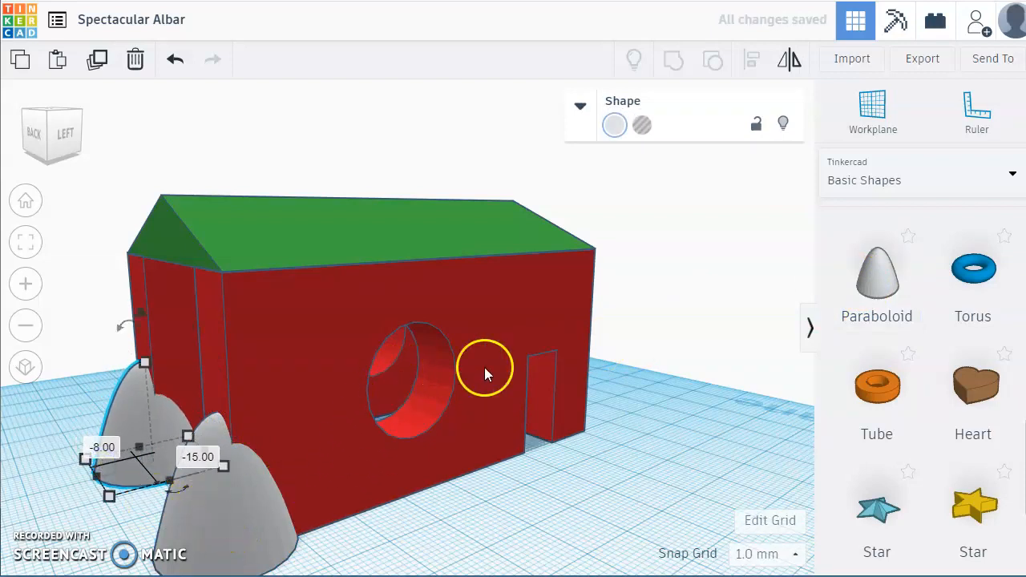
pyautogui.click(673, 60)
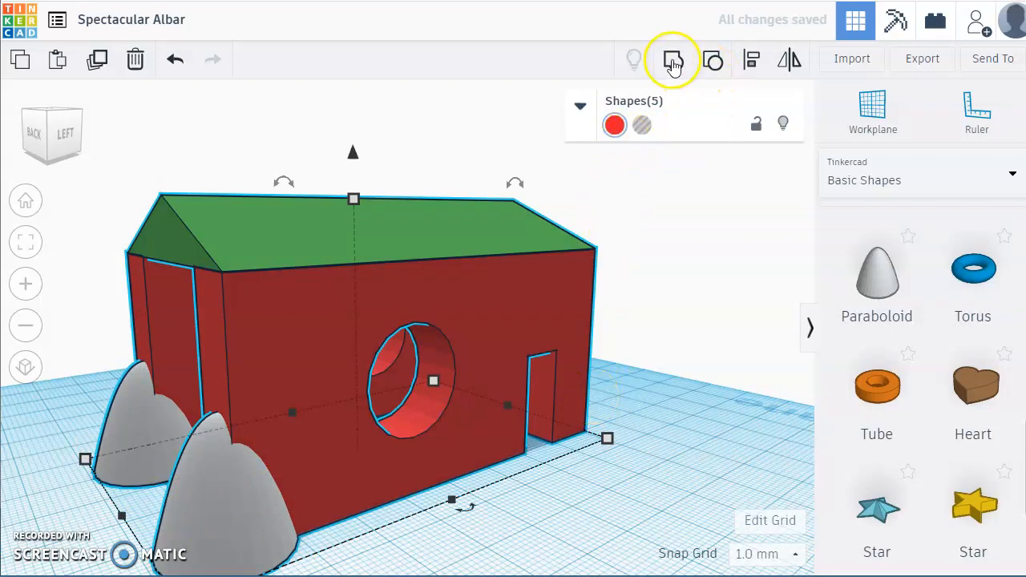
pyautogui.click(673, 60)
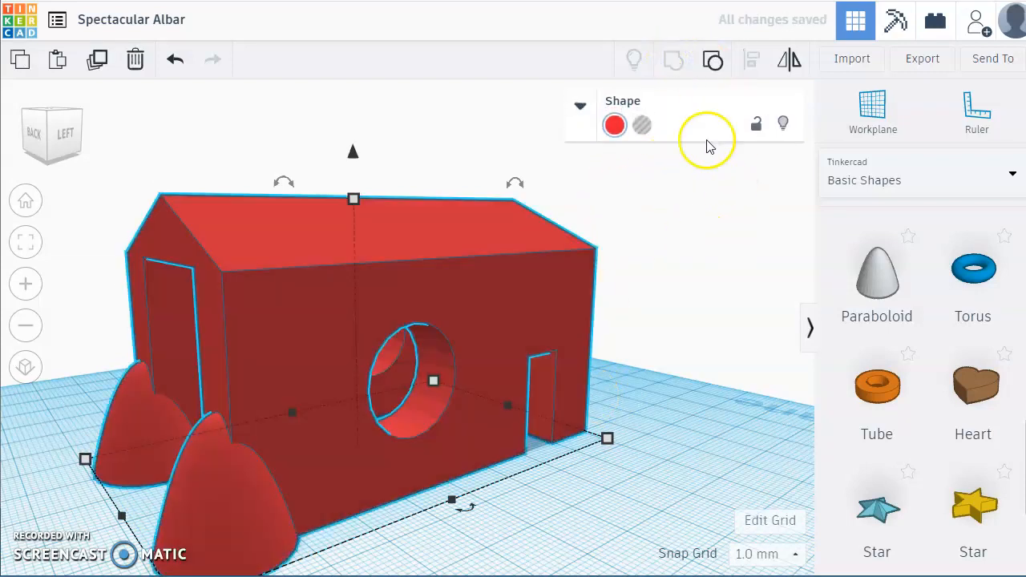
pyautogui.click(275, 393)
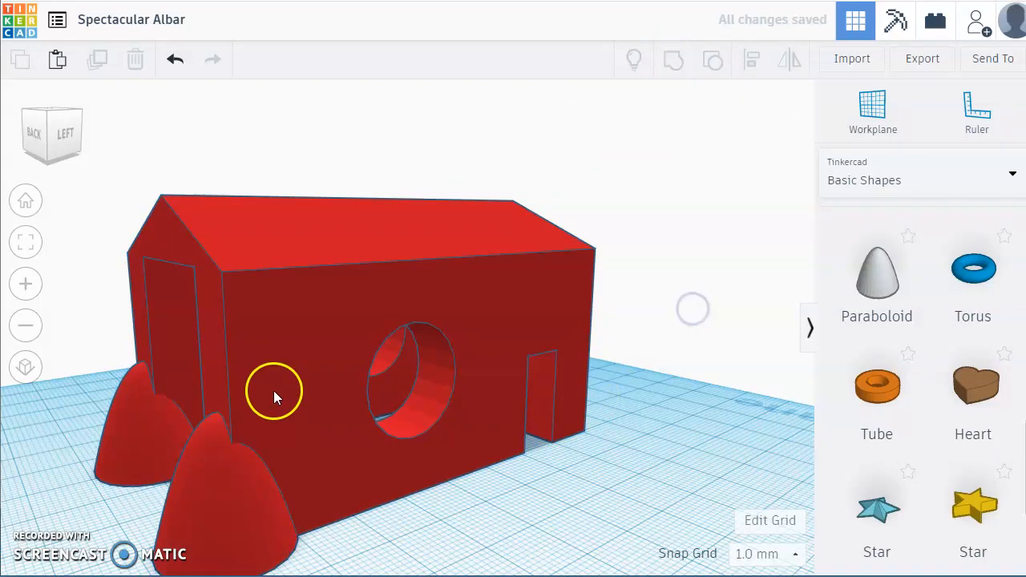
pyautogui.moveTo(274, 396); pyautogui.dragTo(310, 499)
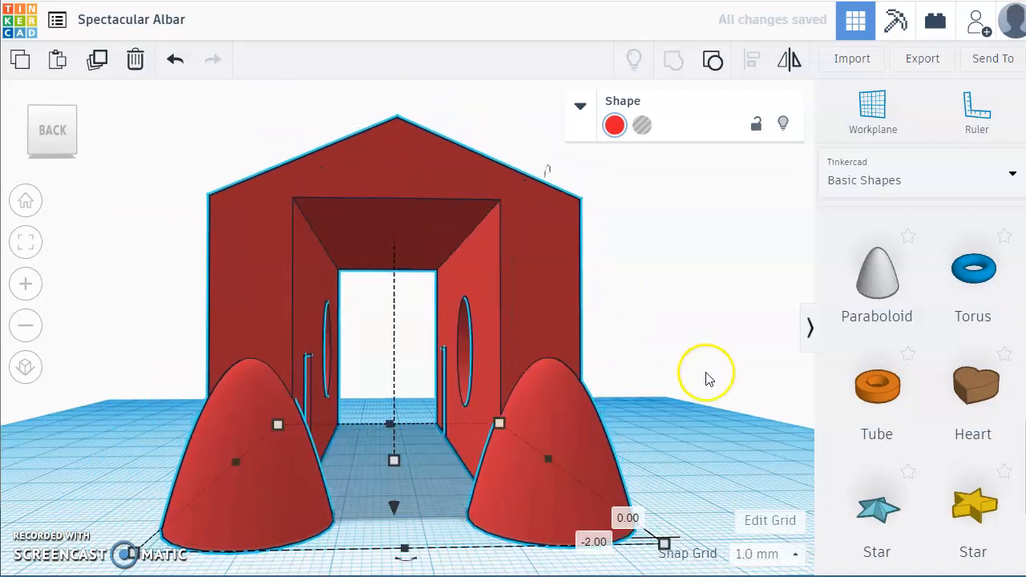
pyautogui.moveTo(535, 405)
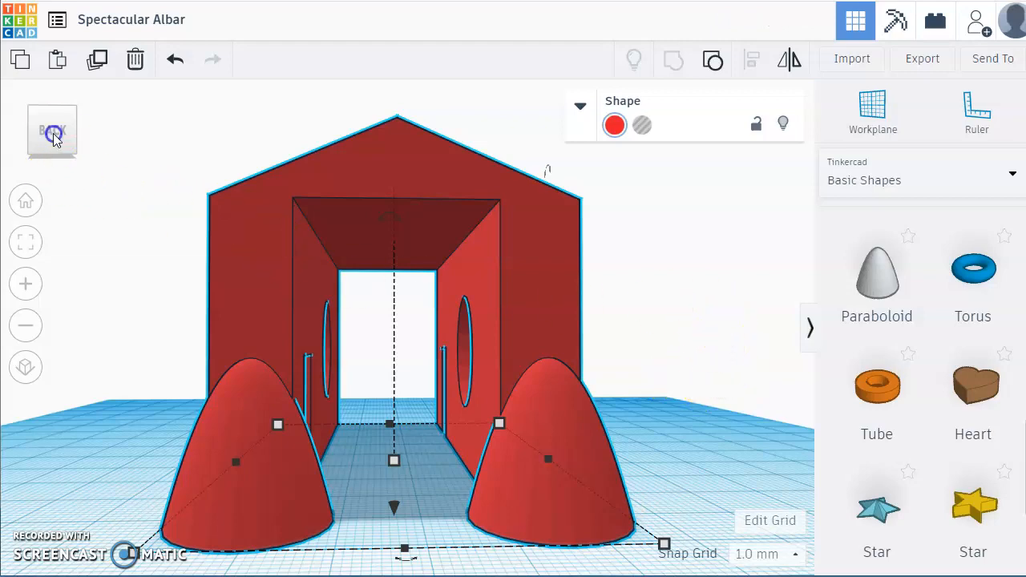
pyautogui.click(53, 130)
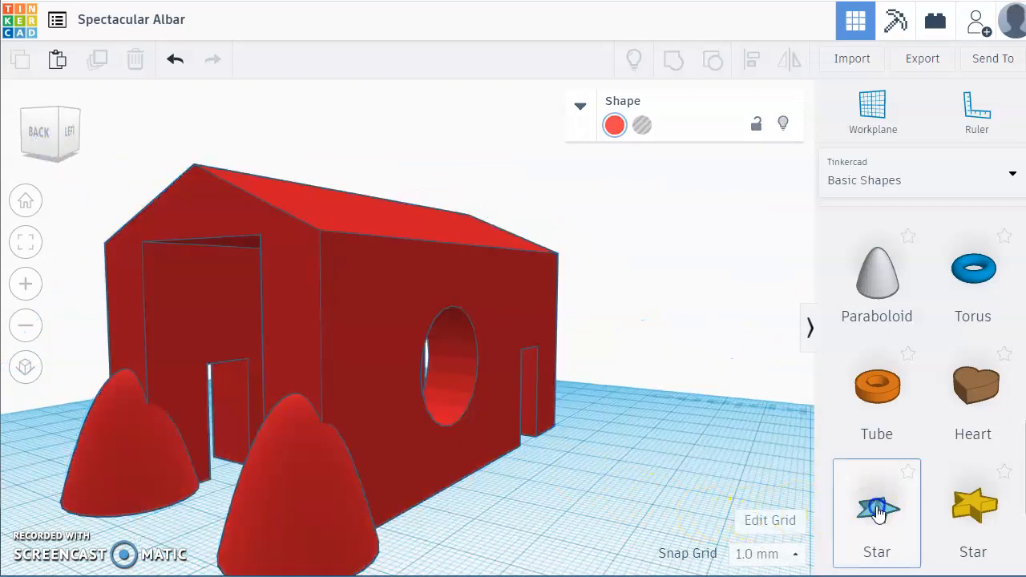
# - Add a star, shrink it, rotate it 90° upright, and place it on the side wall
pyautogui.click(876, 509)
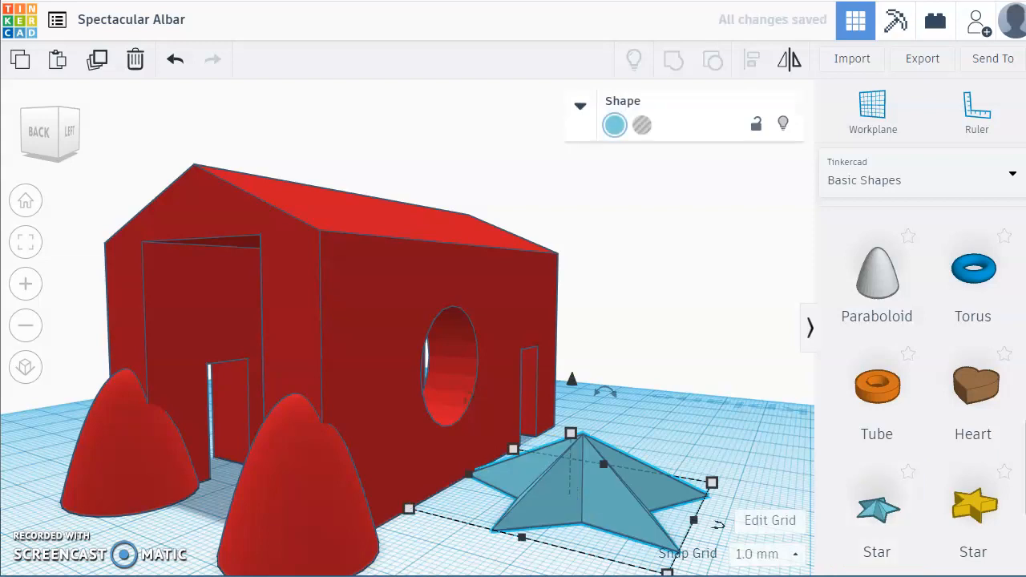
pyautogui.moveTo(712, 484); pyautogui.dragTo(656, 495)
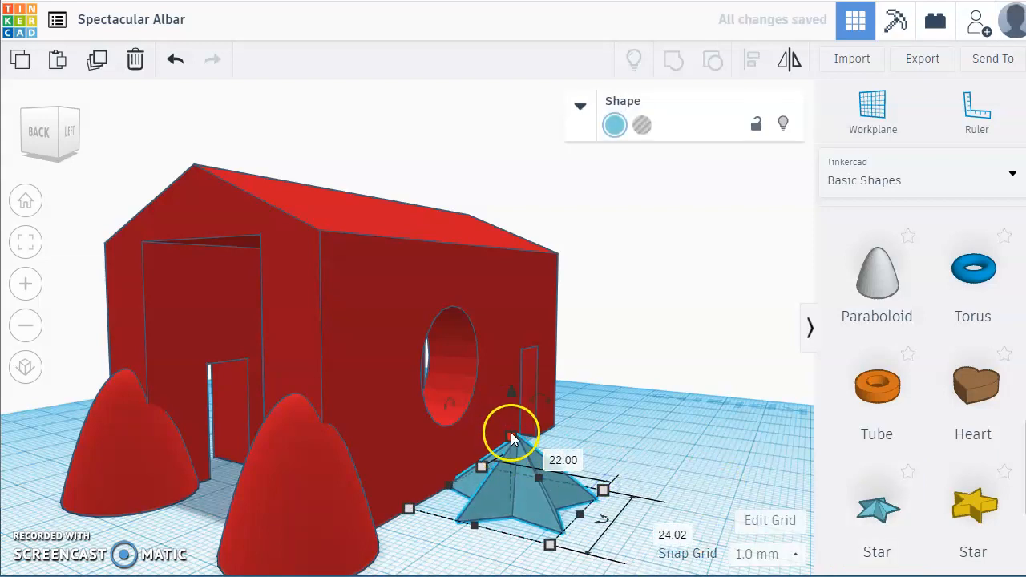
pyautogui.moveTo(513, 438); pyautogui.dragTo(582, 508)
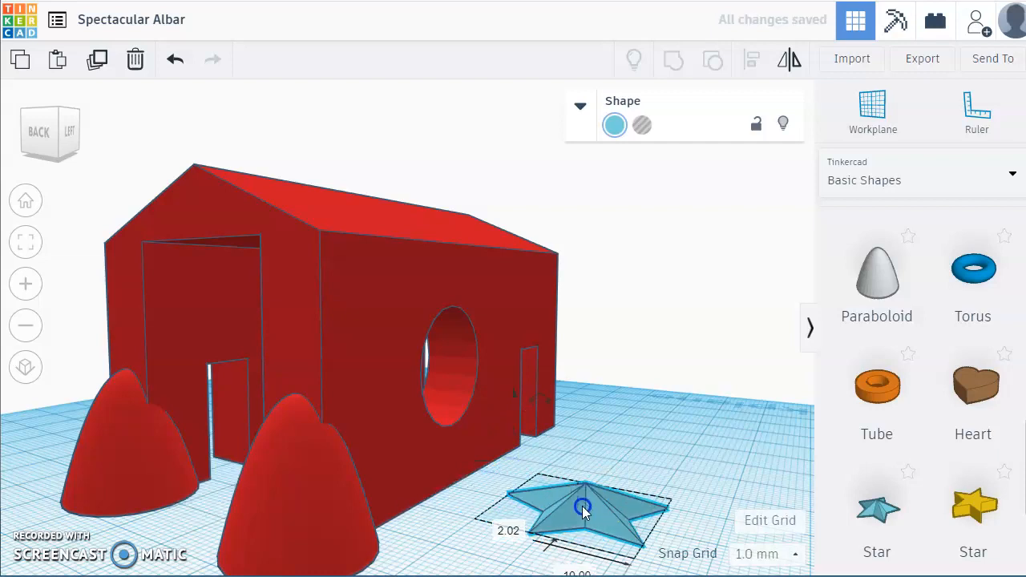
pyautogui.moveTo(583, 510); pyautogui.dragTo(635, 467)
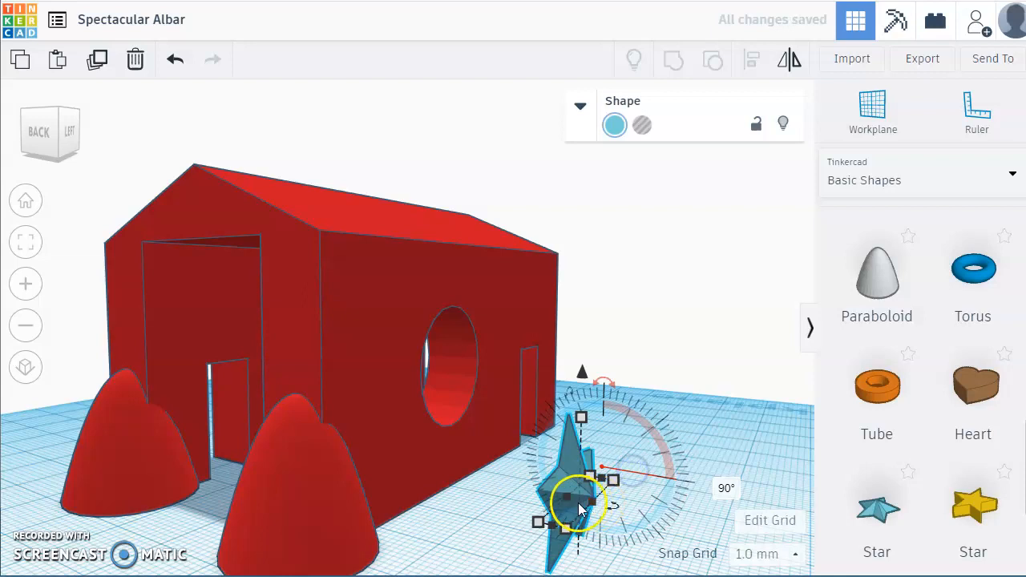
pyautogui.moveTo(577, 498); pyautogui.dragTo(557, 501)
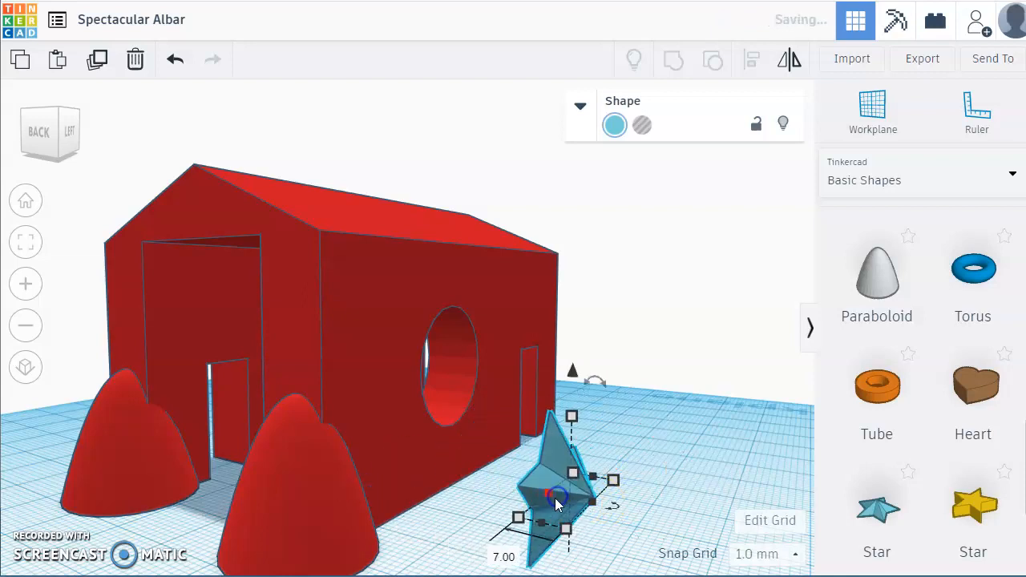
pyautogui.moveTo(557, 498); pyautogui.dragTo(407, 494)
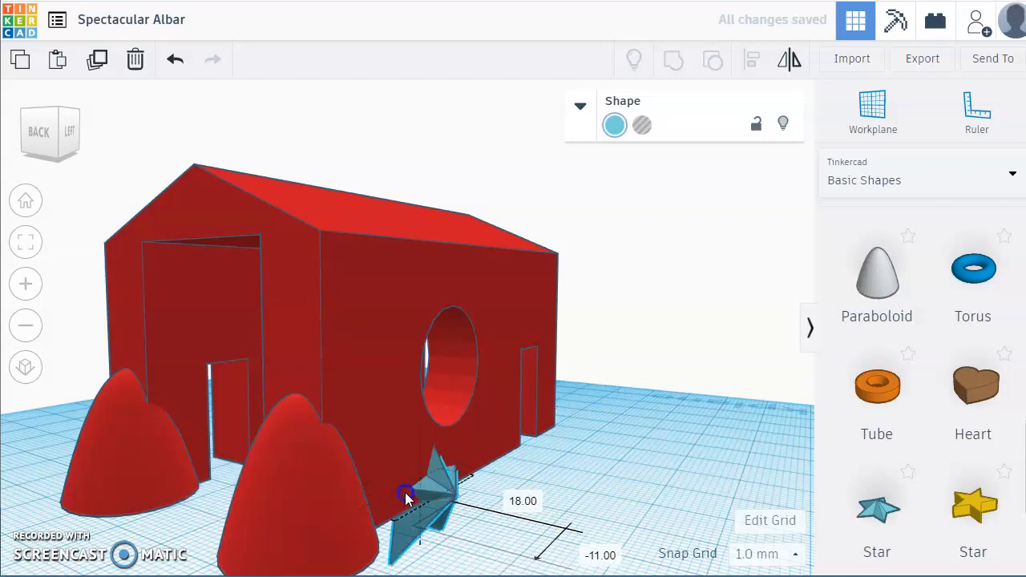
pyautogui.moveTo(405, 493); pyautogui.dragTo(457, 506)
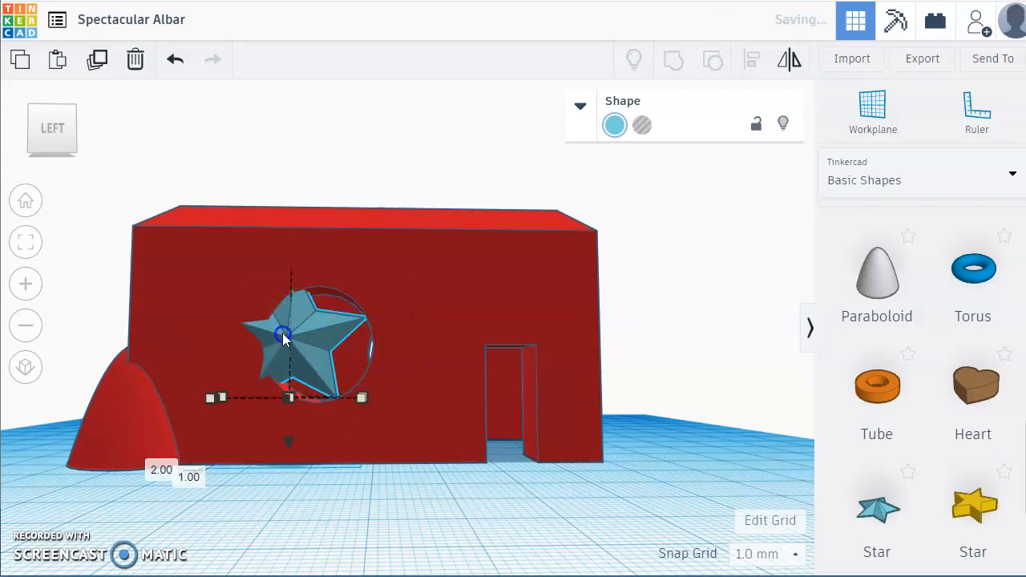
# - Drag the star across the side wall until it sits left of and above the round window
pyautogui.moveTo(285, 337); pyautogui.dragTo(260, 381)
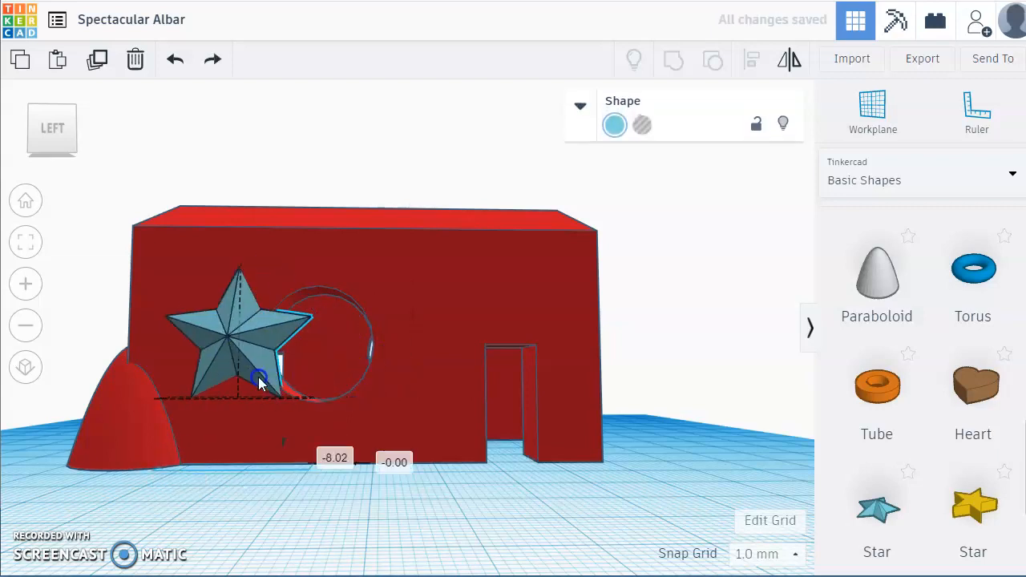
pyautogui.moveTo(261, 381); pyautogui.dragTo(184, 329)
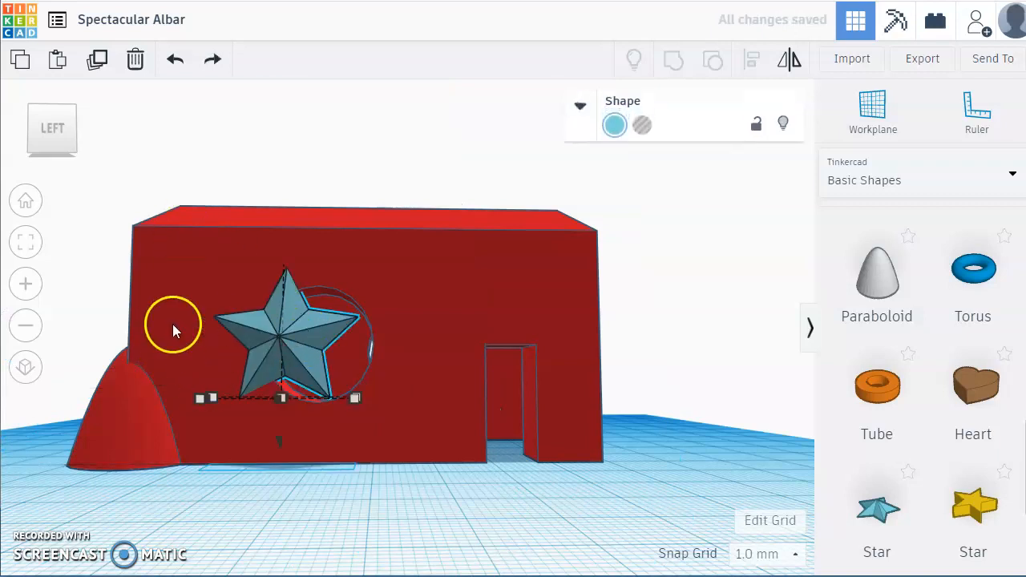
pyautogui.moveTo(177, 329); pyautogui.dragTo(321, 377)
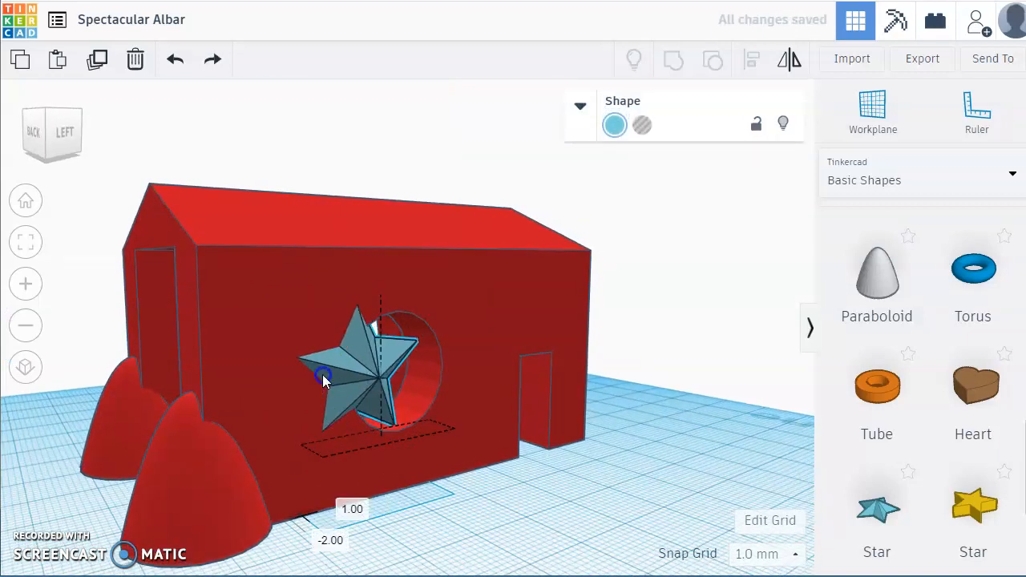
pyautogui.moveTo(324, 377); pyautogui.dragTo(287, 391)
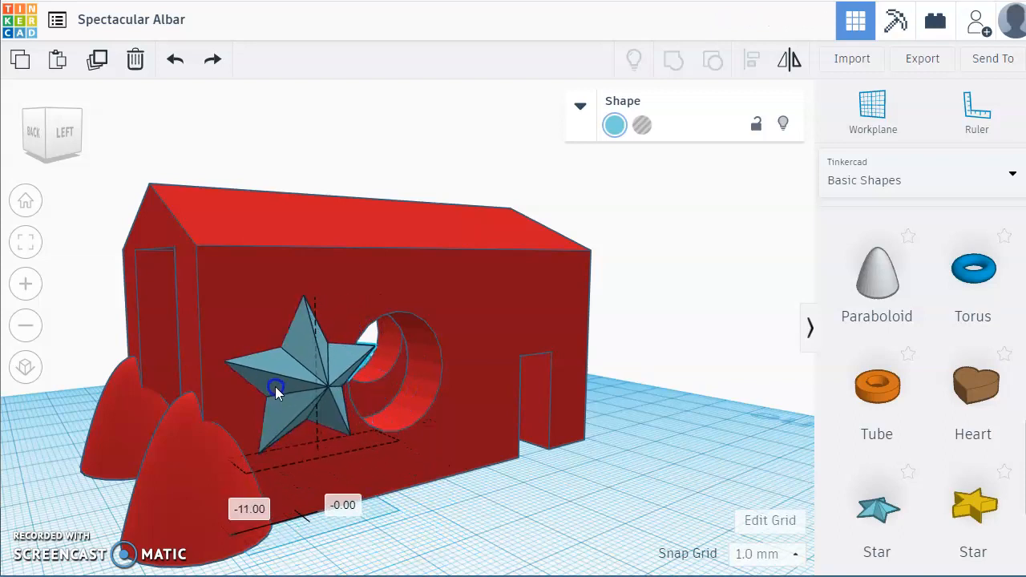
pyautogui.moveTo(277, 389); pyautogui.dragTo(315, 249)
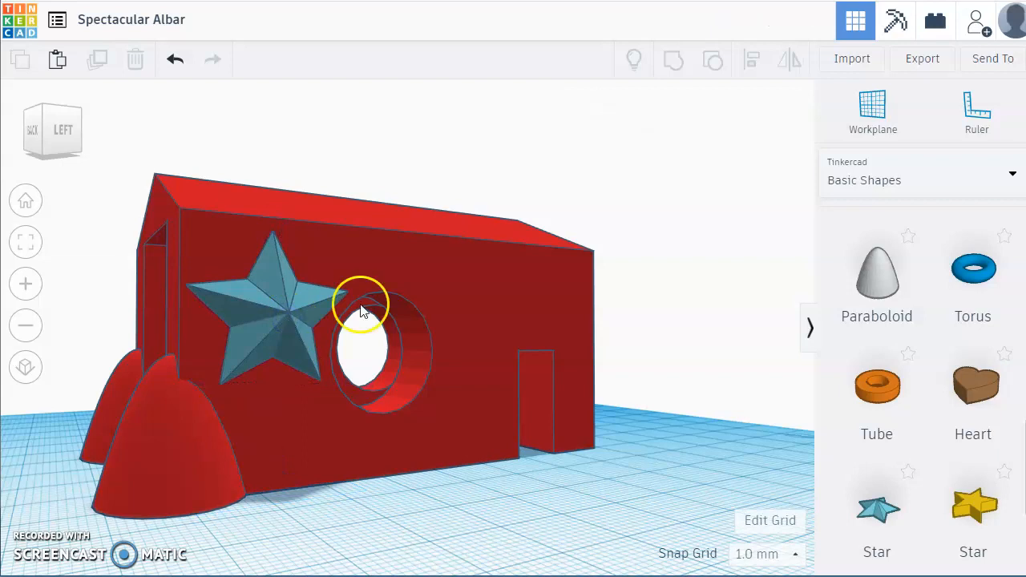
# - Group the house, star and pylons into one red model, then open Send To options
pyautogui.click(361, 313)
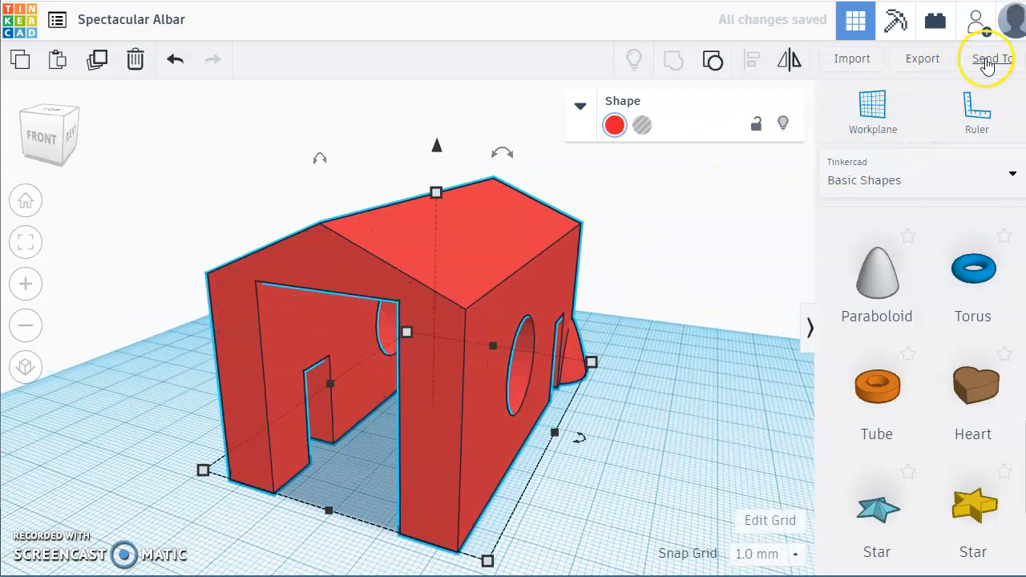
pyautogui.click(993, 58)
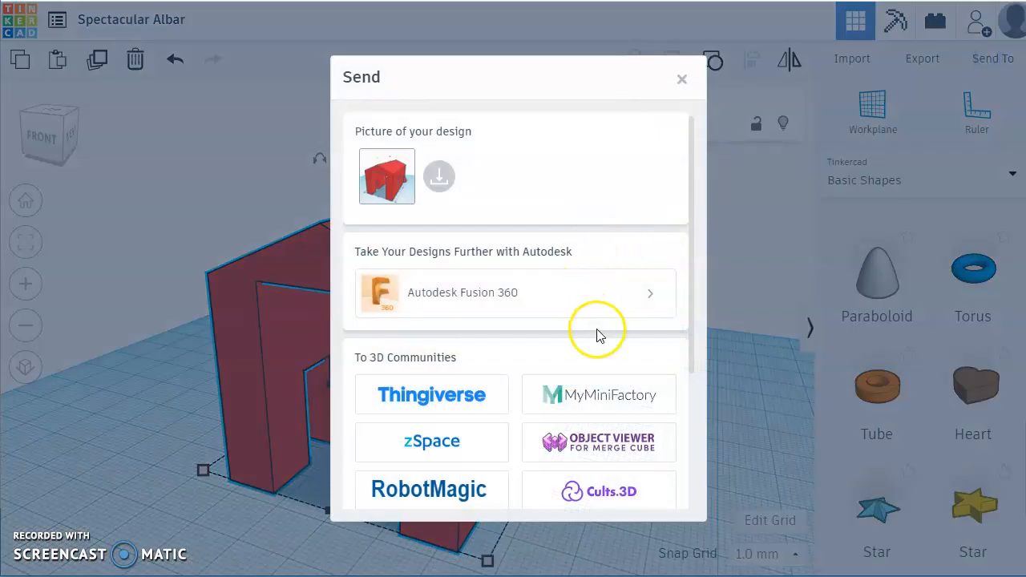
# - Scroll through the 3D print service options, then close the Send dialog
pyautogui.scroll(-3)
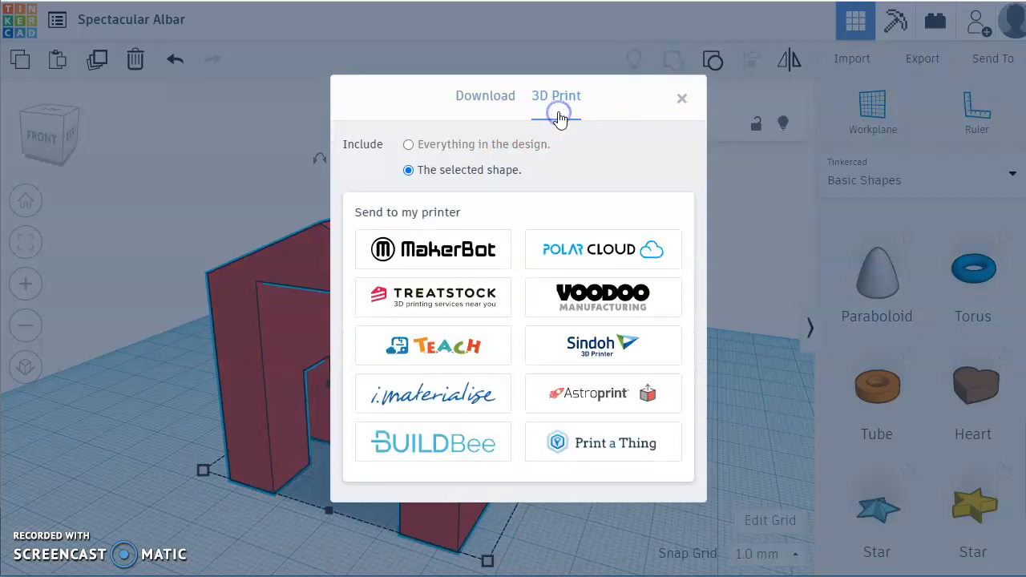
pyautogui.moveTo(683, 98)
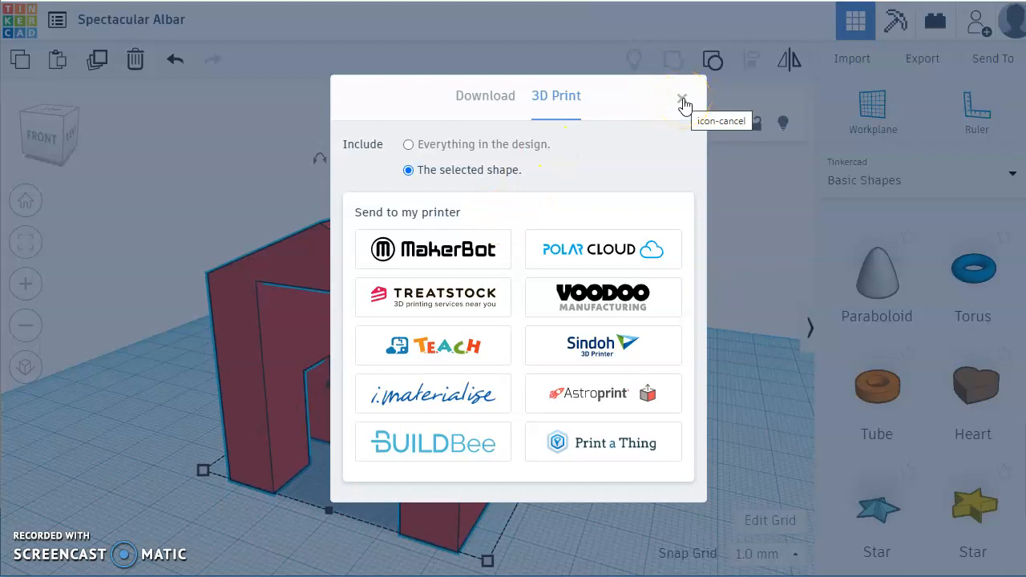
pyautogui.click(684, 95)
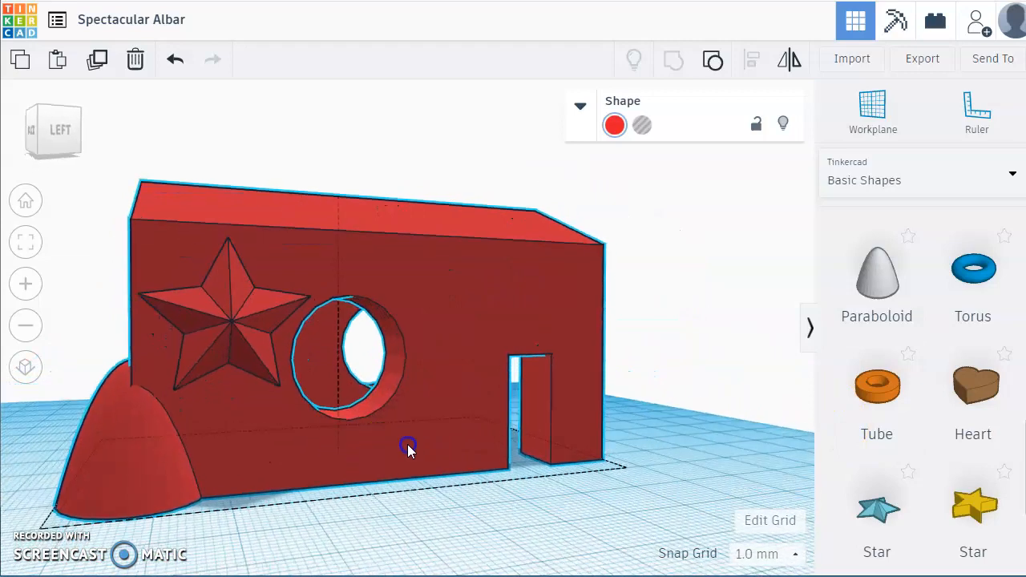
pyautogui.moveTo(409, 446); pyautogui.dragTo(509, 443)
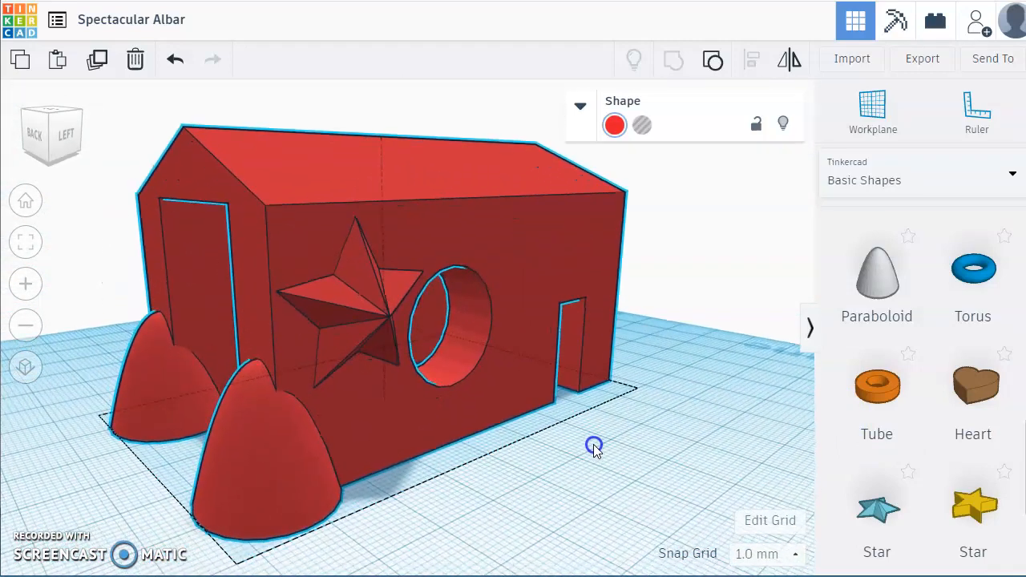
pyautogui.click(594, 447)
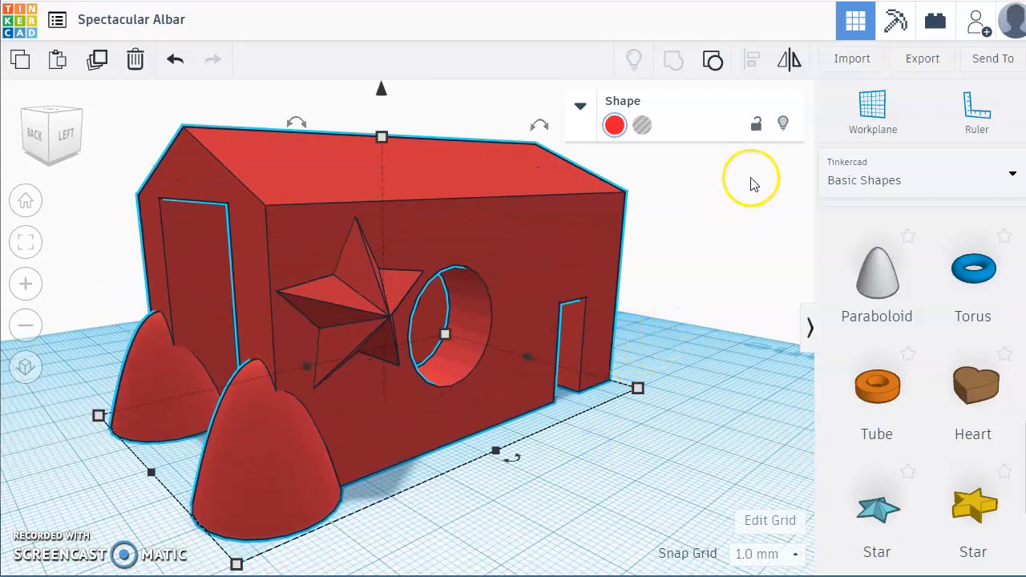
pyautogui.moveTo(397, 297)
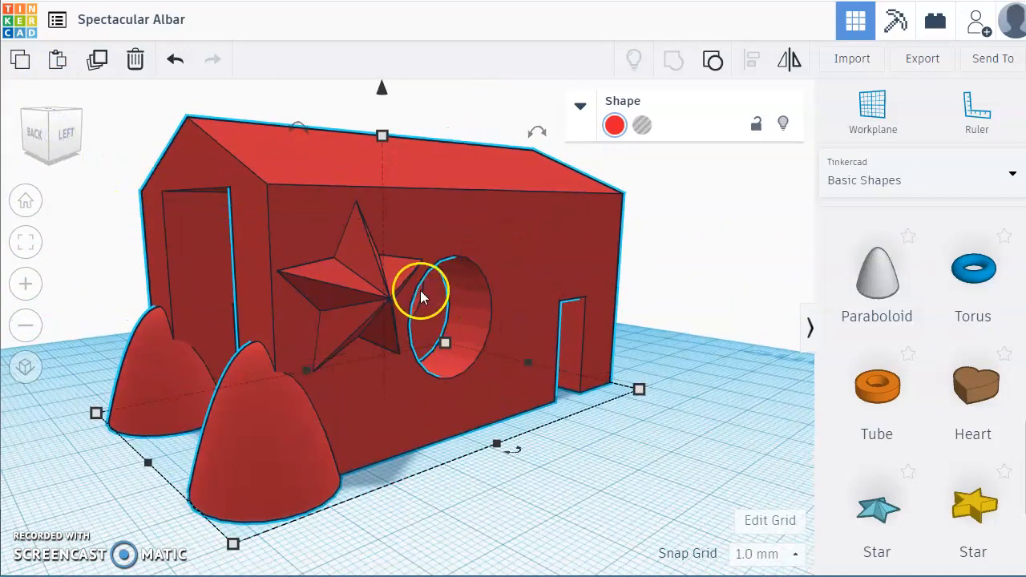
pyautogui.moveTo(521, 417)
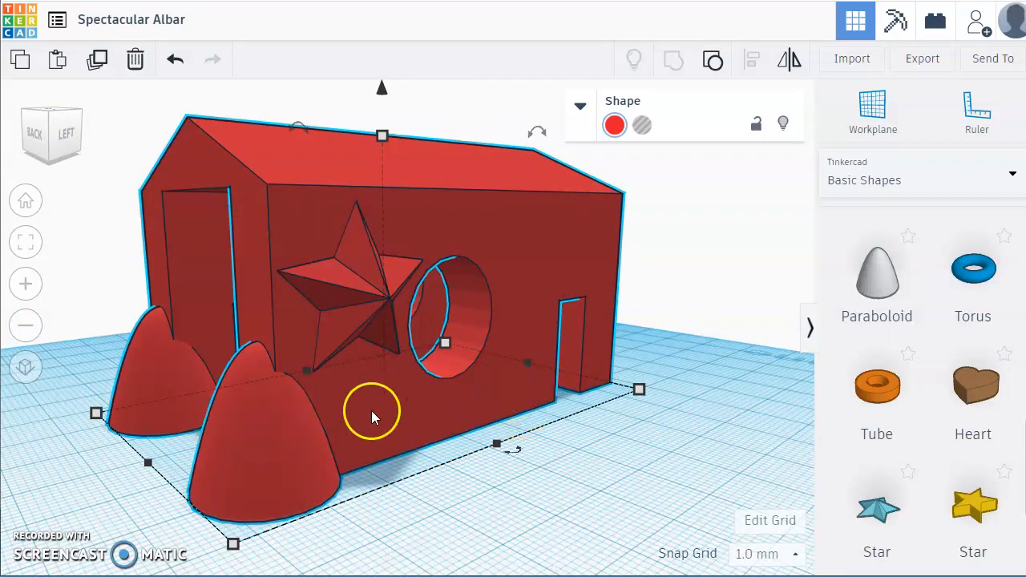
pyautogui.moveTo(719, 168)
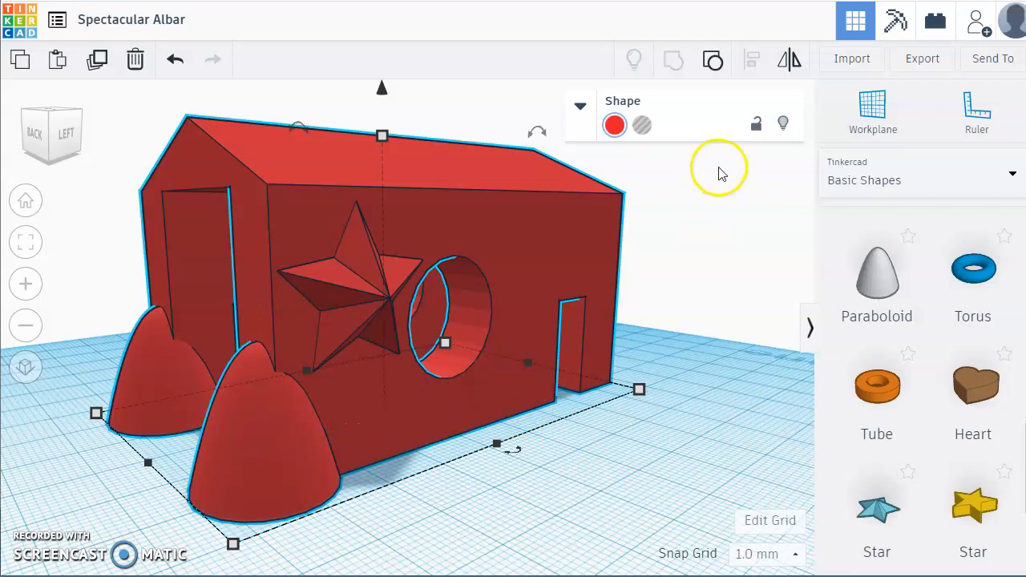
pyautogui.moveTo(896, 21)
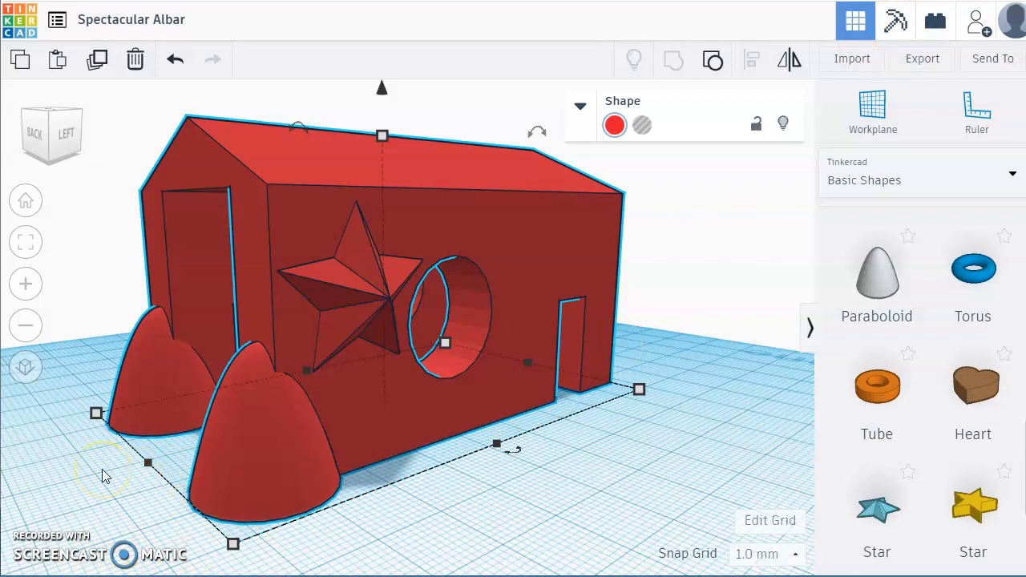
pyautogui.moveTo(161, 475)
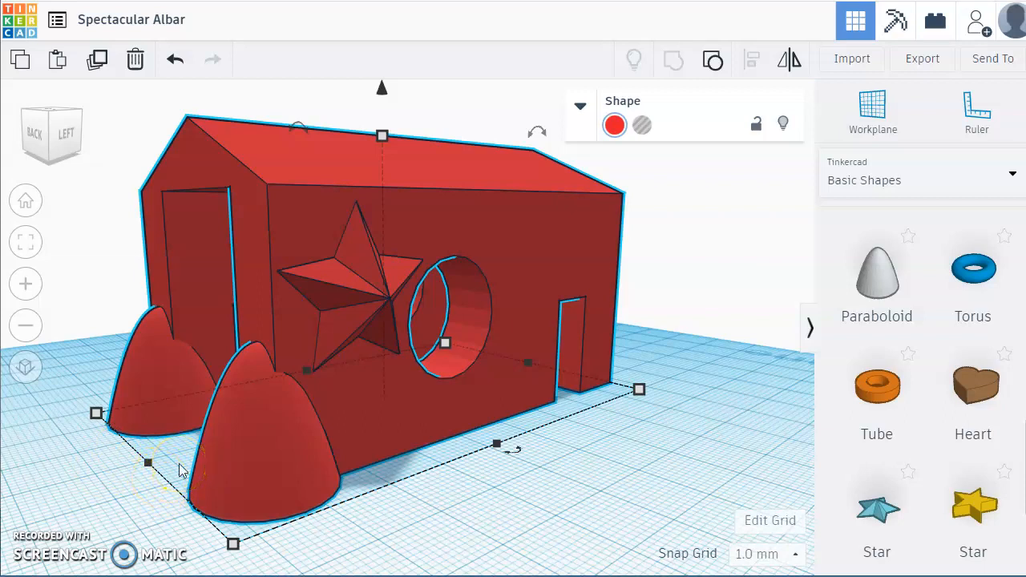
pyautogui.moveTo(143, 408)
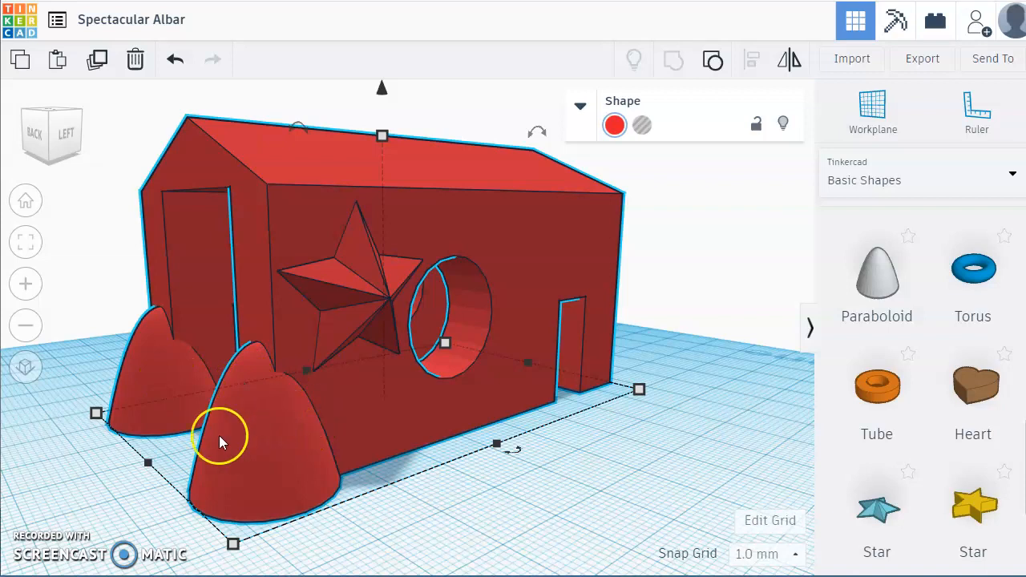
pyautogui.moveTo(76, 463)
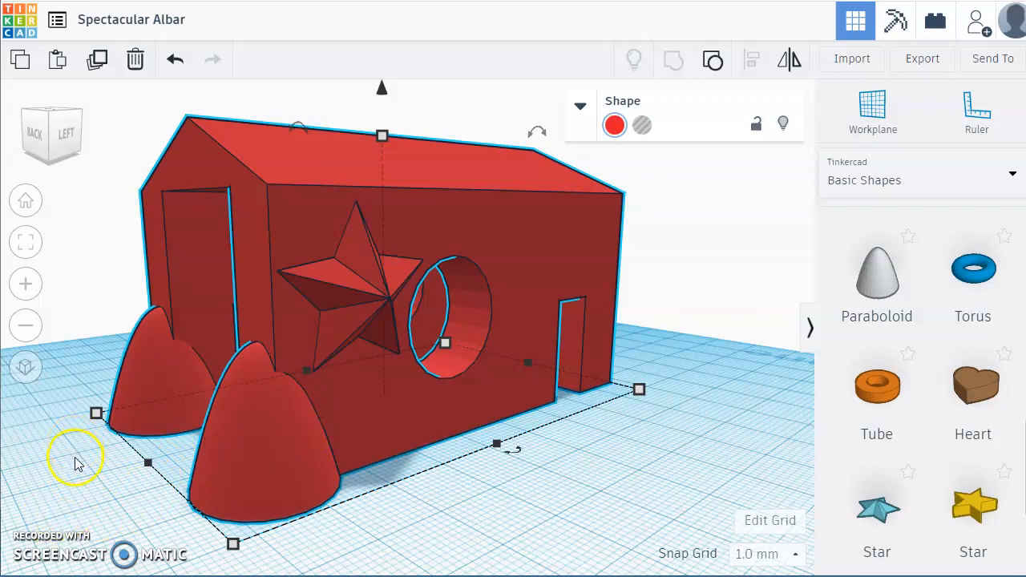
pyautogui.moveTo(235, 166)
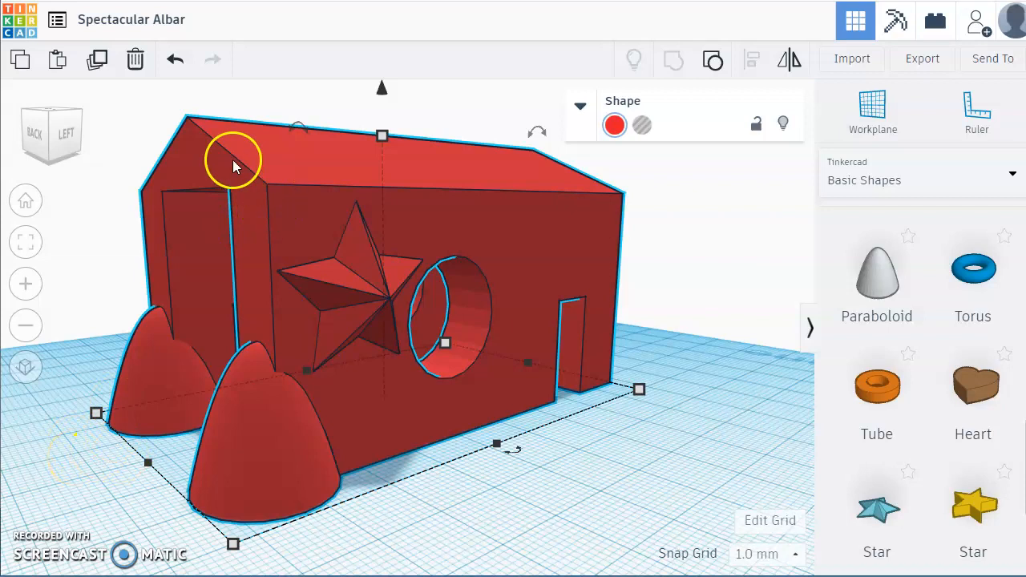
pyautogui.moveTo(20, 60)
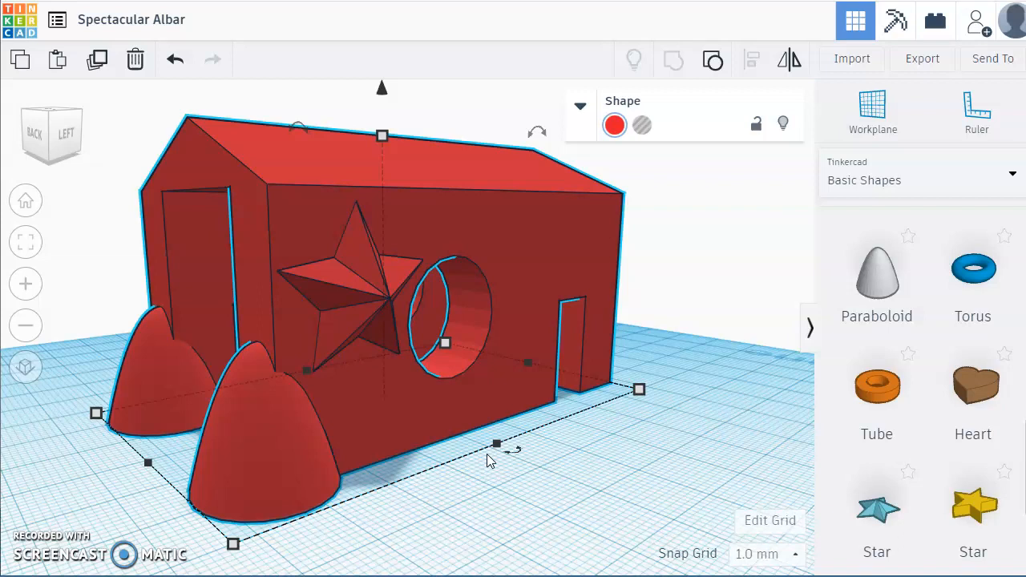
pyautogui.click(496, 443)
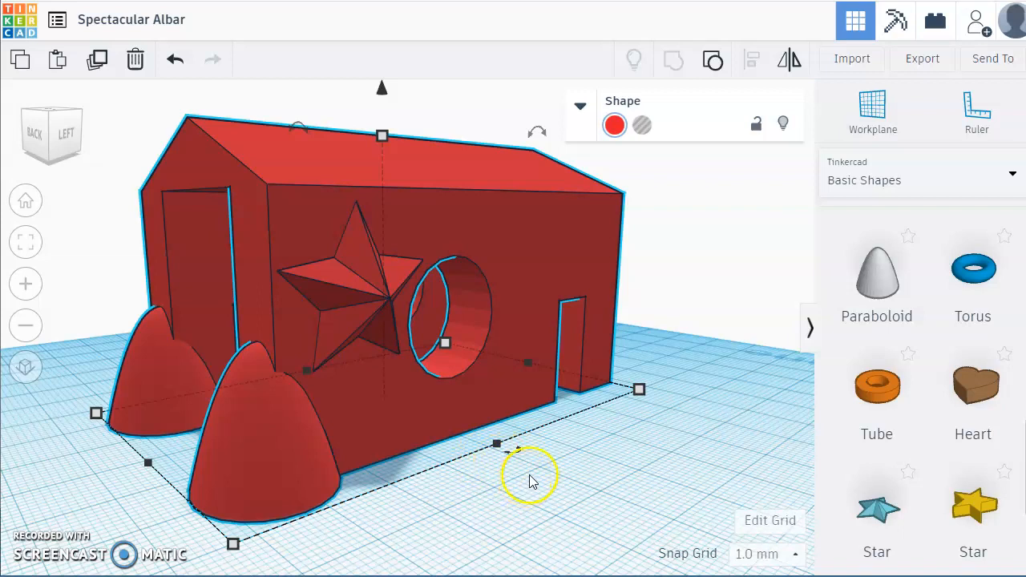
pyautogui.moveTo(536, 476)
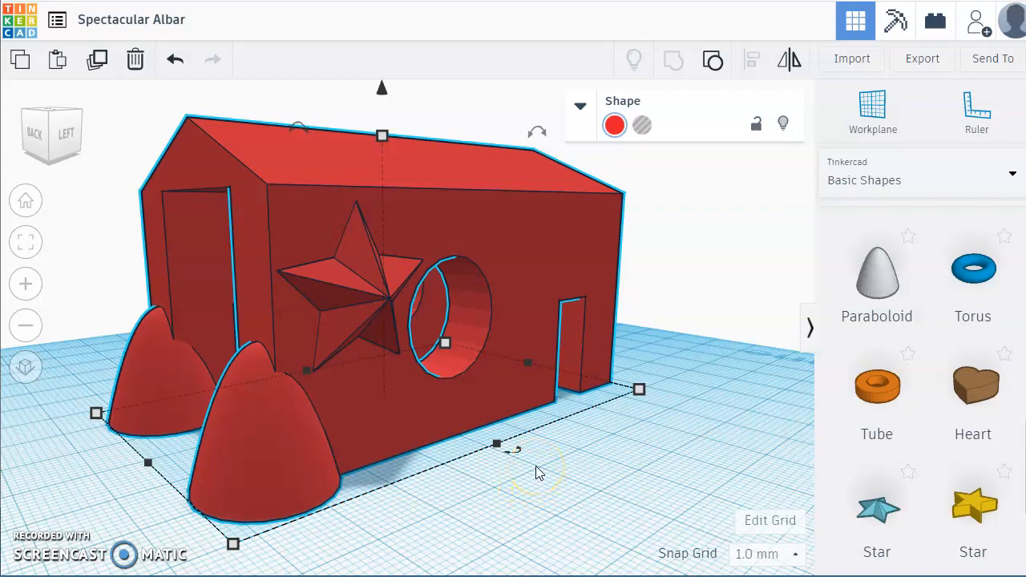
pyautogui.moveTo(117, 506)
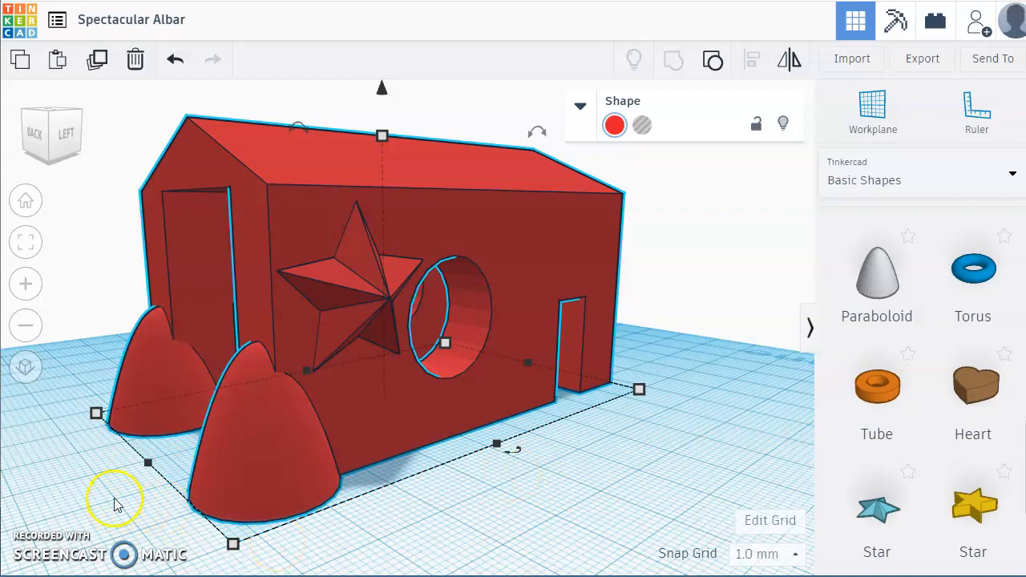
pyautogui.moveTo(87, 569)
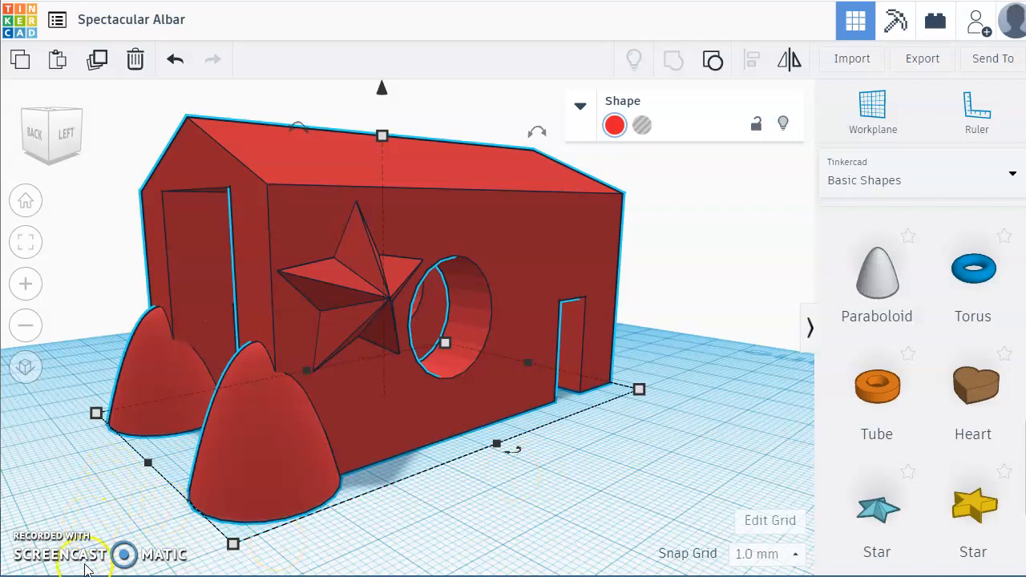